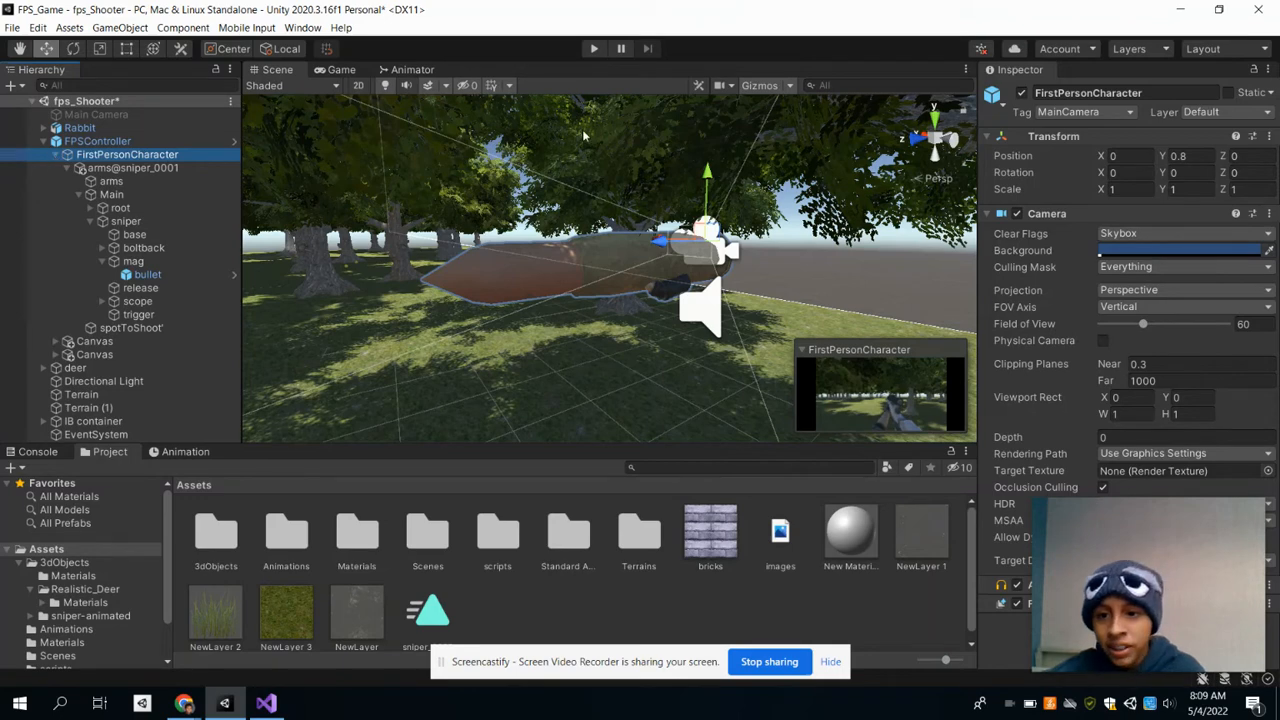
pyautogui.moveTo(688, 302)
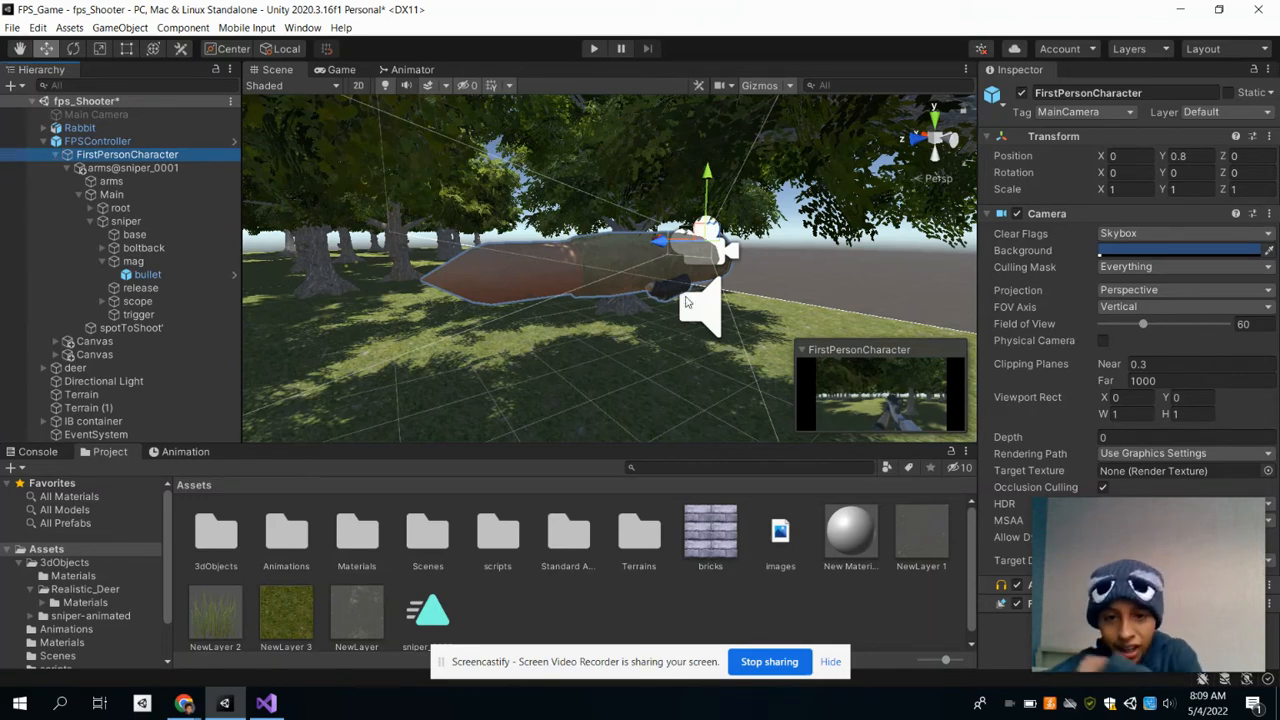
pyautogui.moveTo(696, 308)
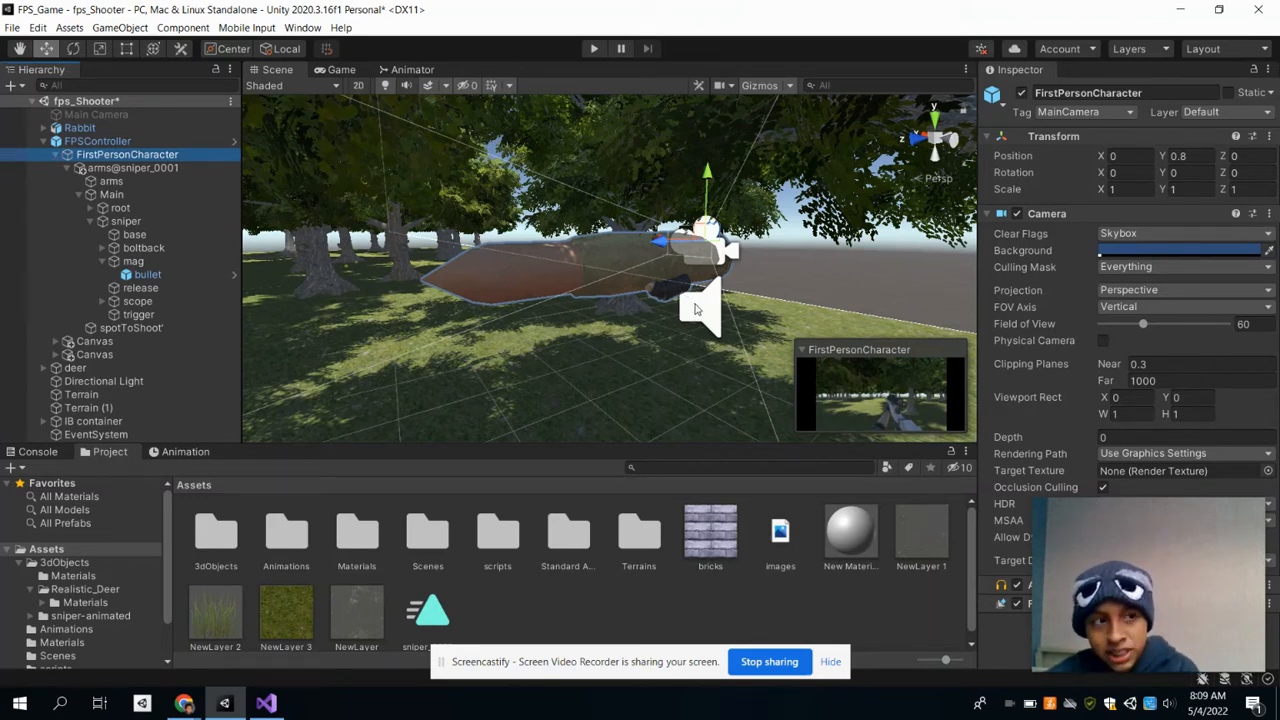
pyautogui.moveTo(744, 370)
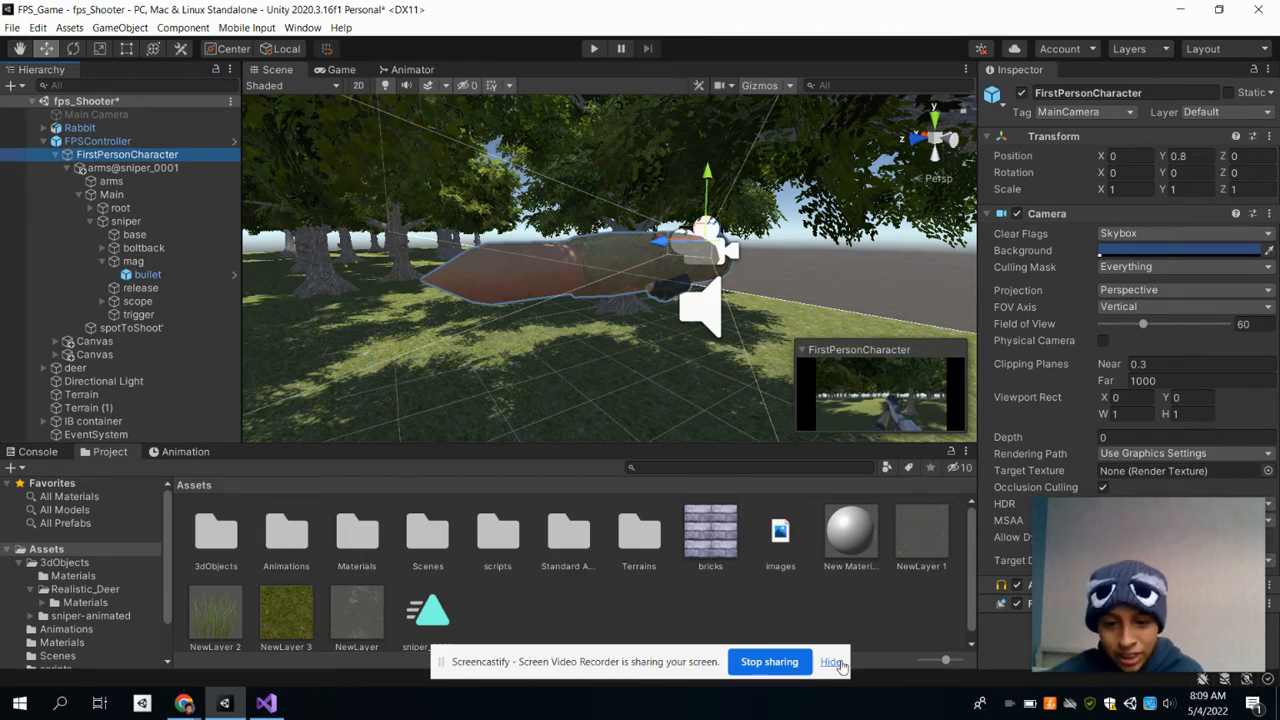
# Play the shooter scene, fire the sniper rifle to spawn bullet clones, then switch to BulletShot.cs in Visual Studio.
pyautogui.click(832, 660)
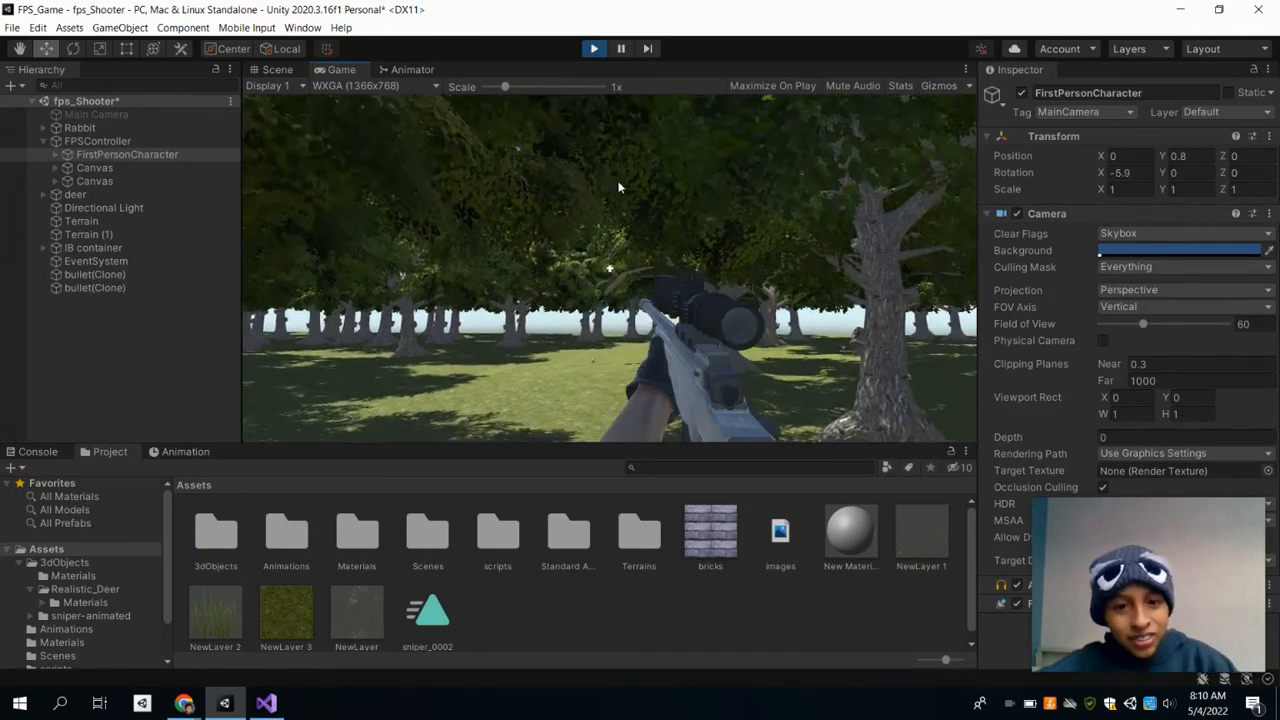
pyautogui.click(276, 68)
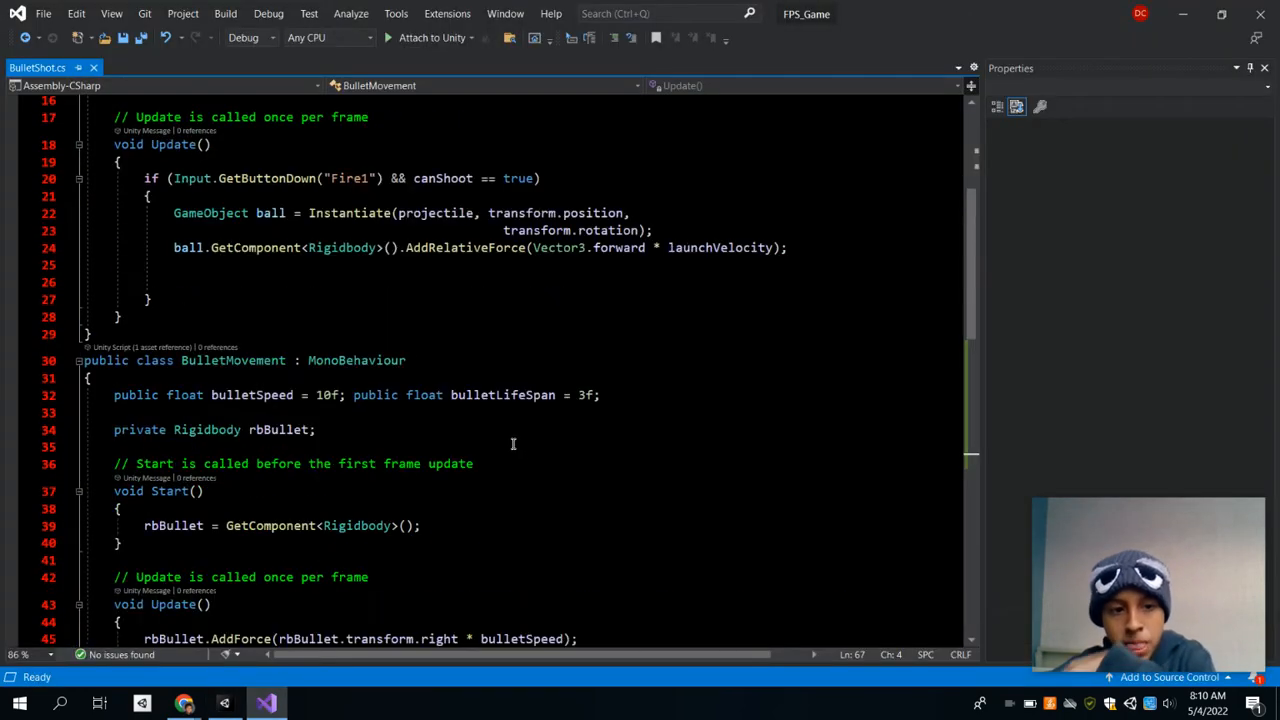
pyautogui.scroll(3)
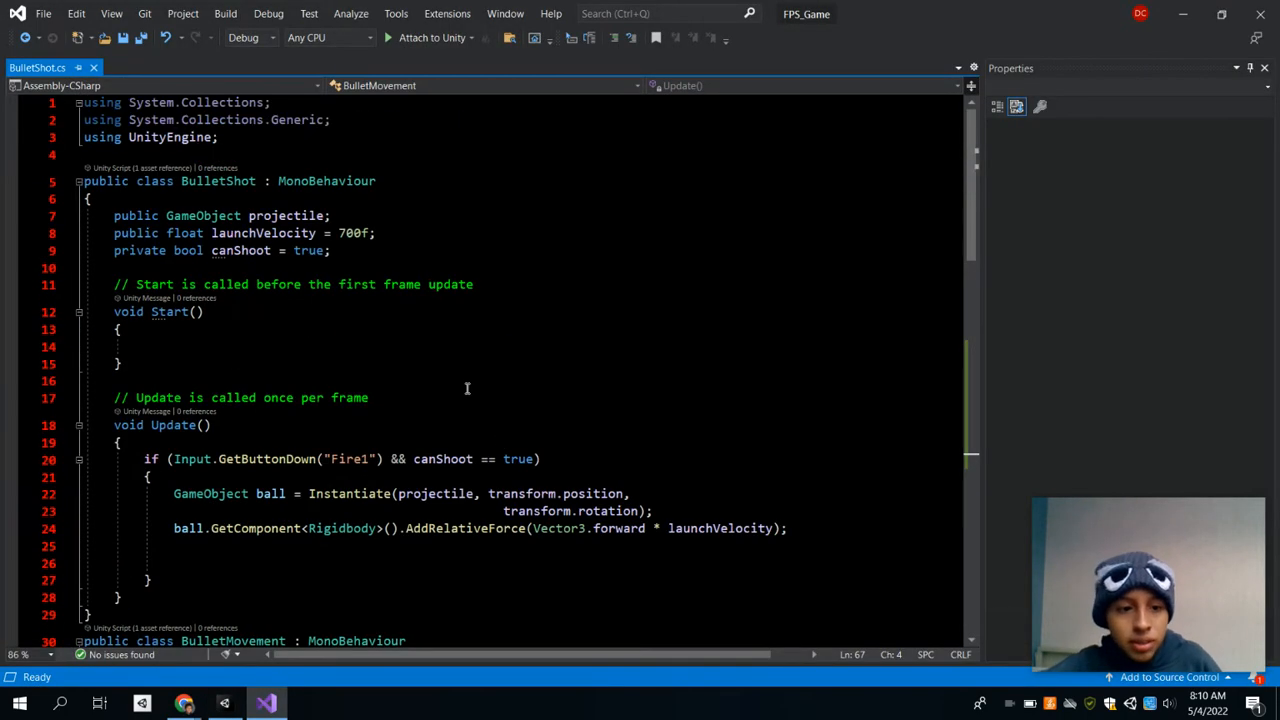
pyautogui.moveTo(534, 432)
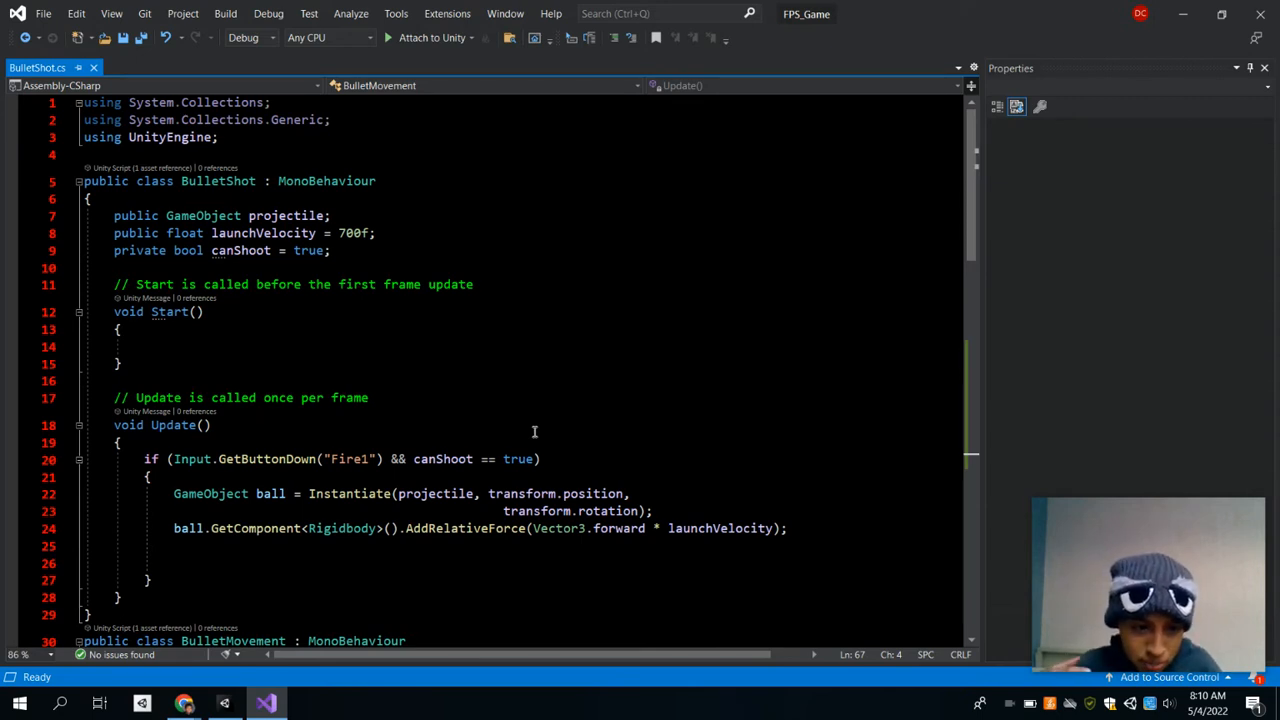
pyautogui.moveTo(266, 362)
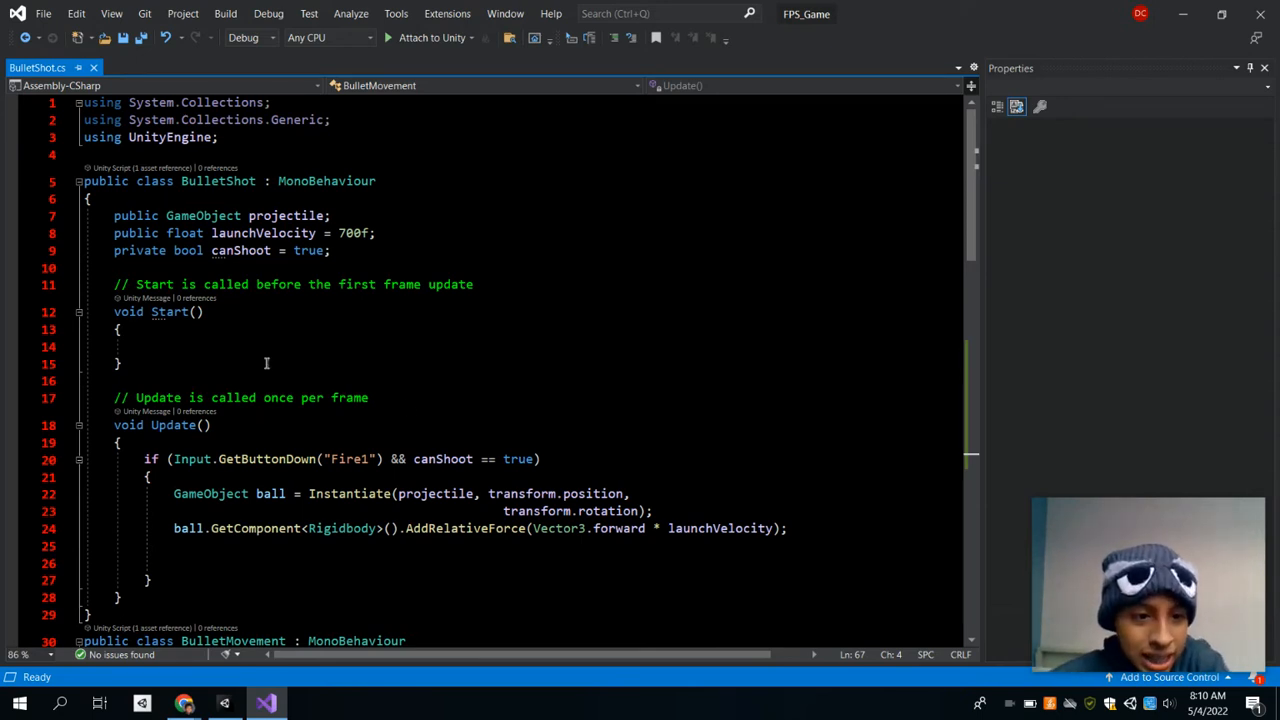
pyautogui.moveTo(152, 406)
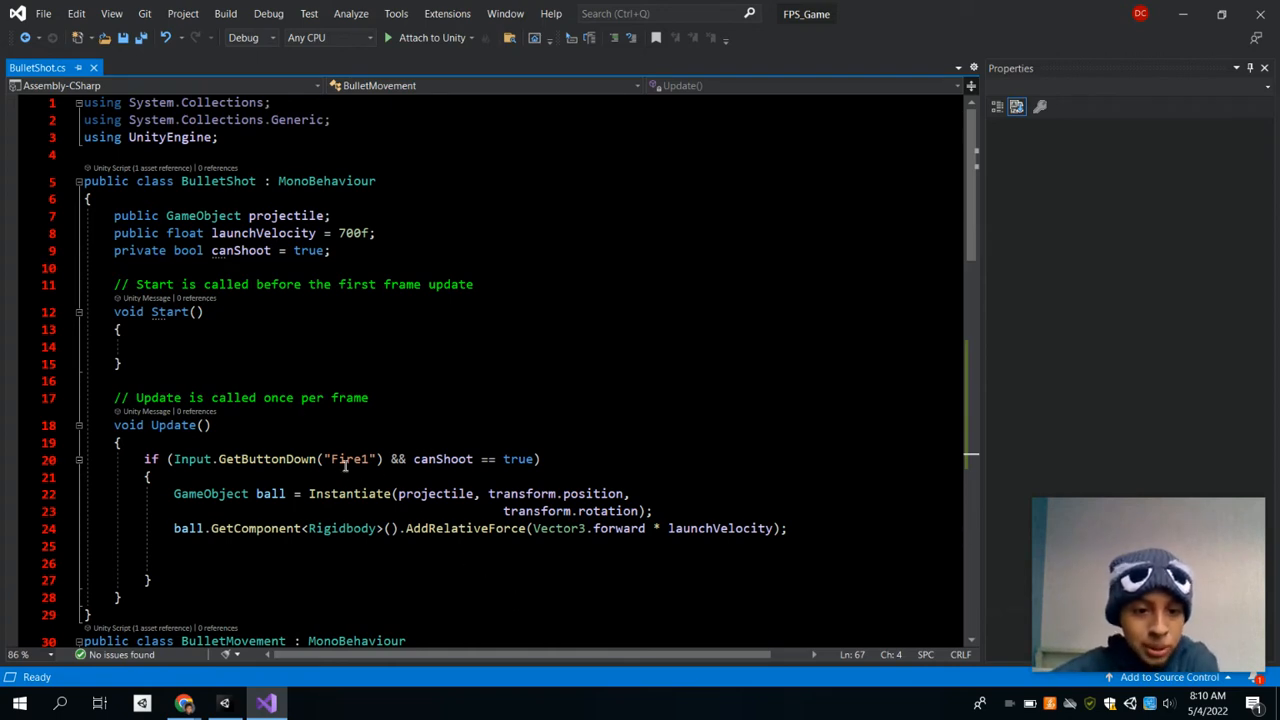
pyautogui.click(372, 458)
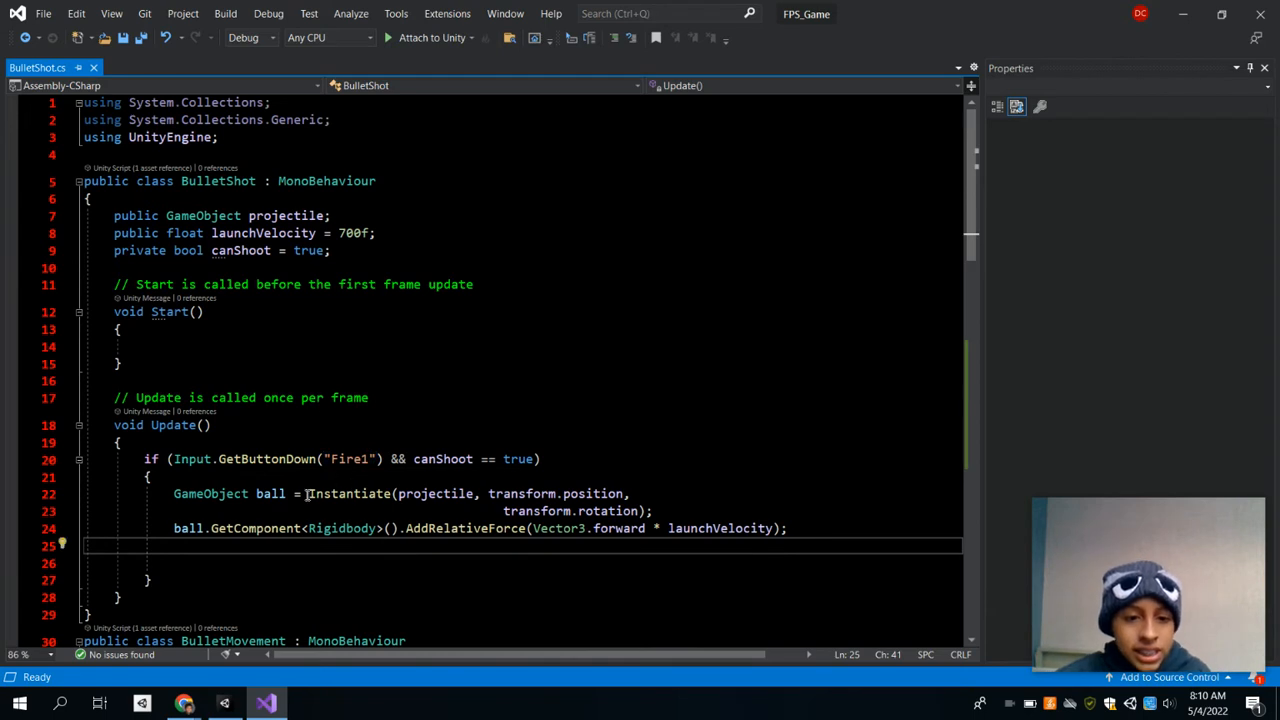
pyautogui.click(420, 492)
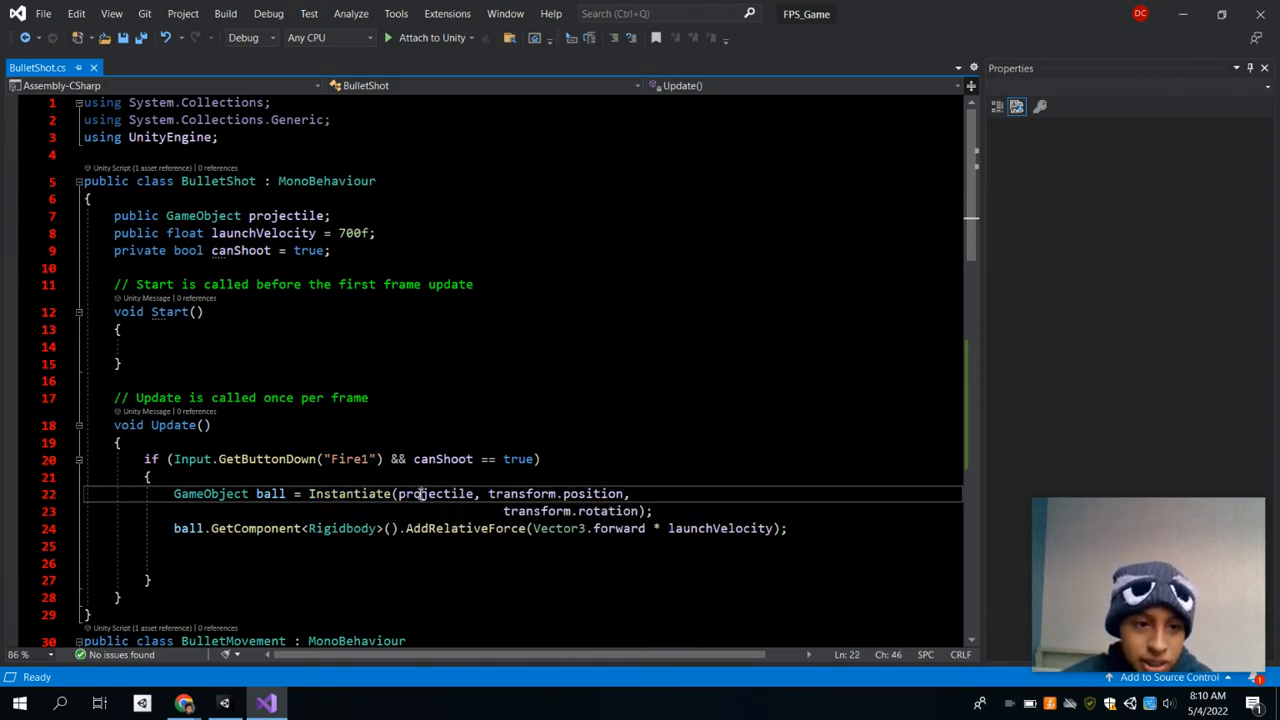
pyautogui.doubleClick(436, 492)
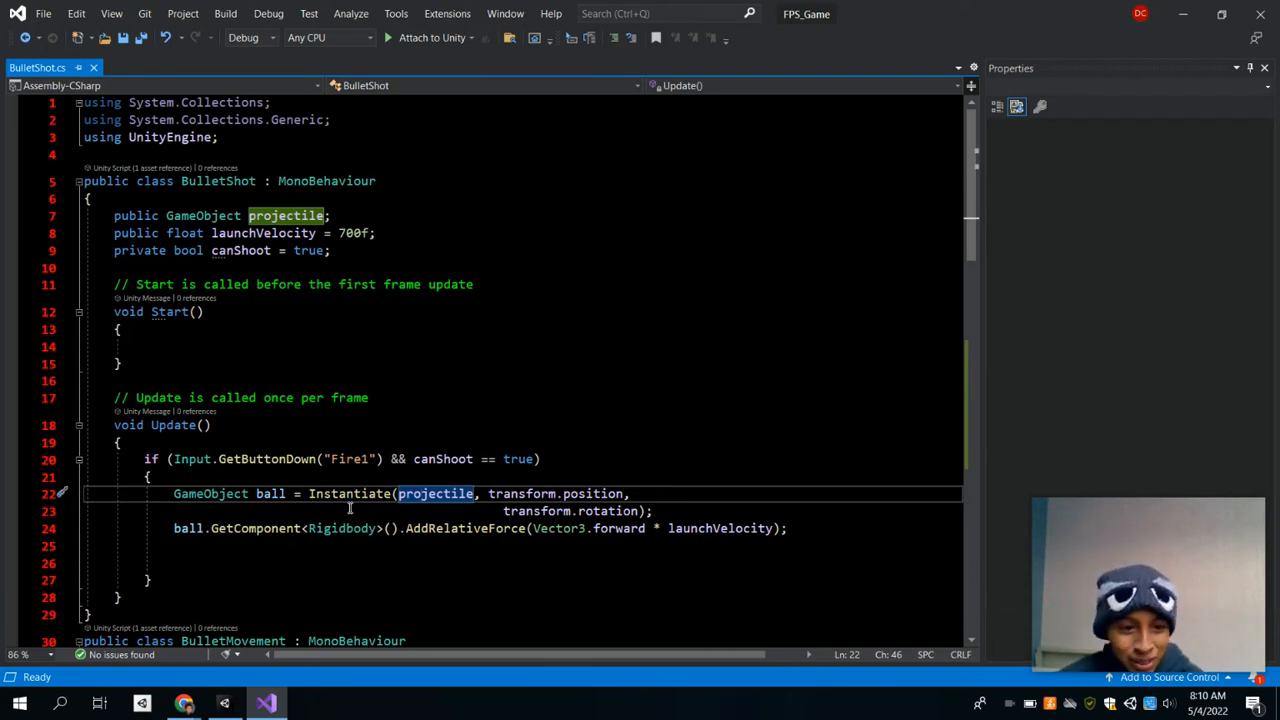
pyautogui.moveTo(696, 548)
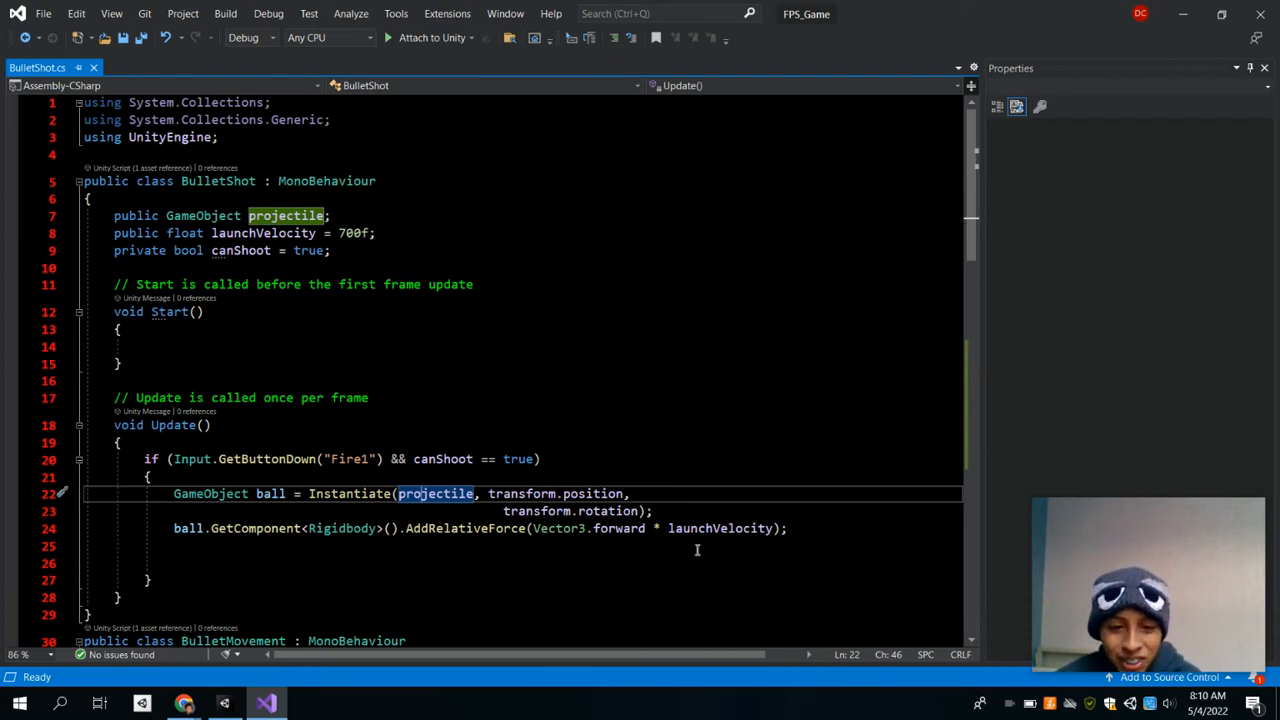
pyautogui.moveTo(718, 528)
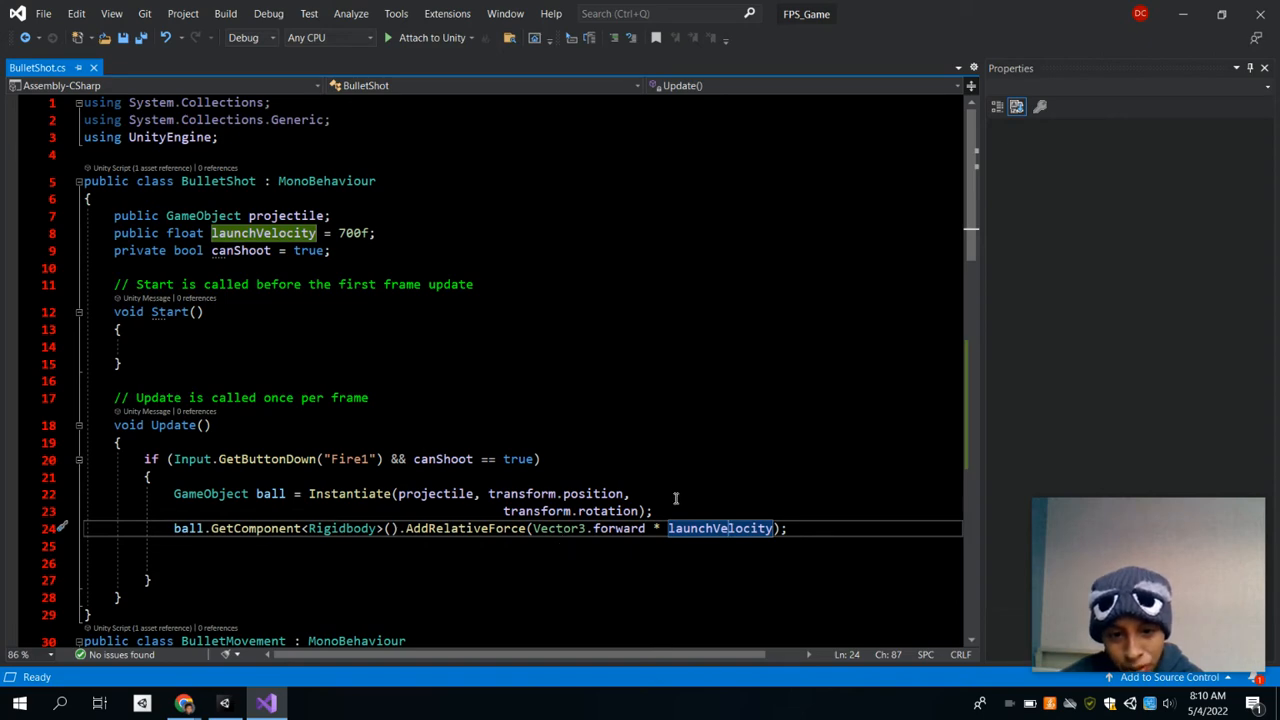
pyautogui.scroll(-3)
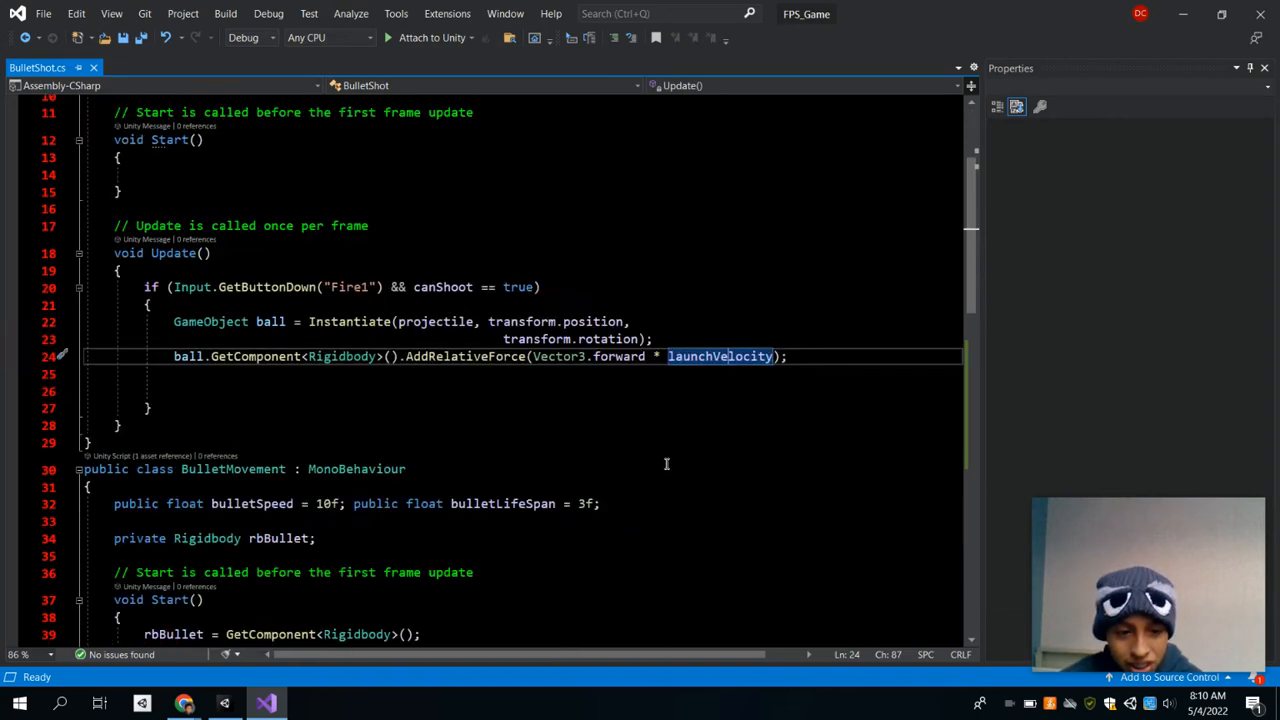
pyautogui.scroll(-3)
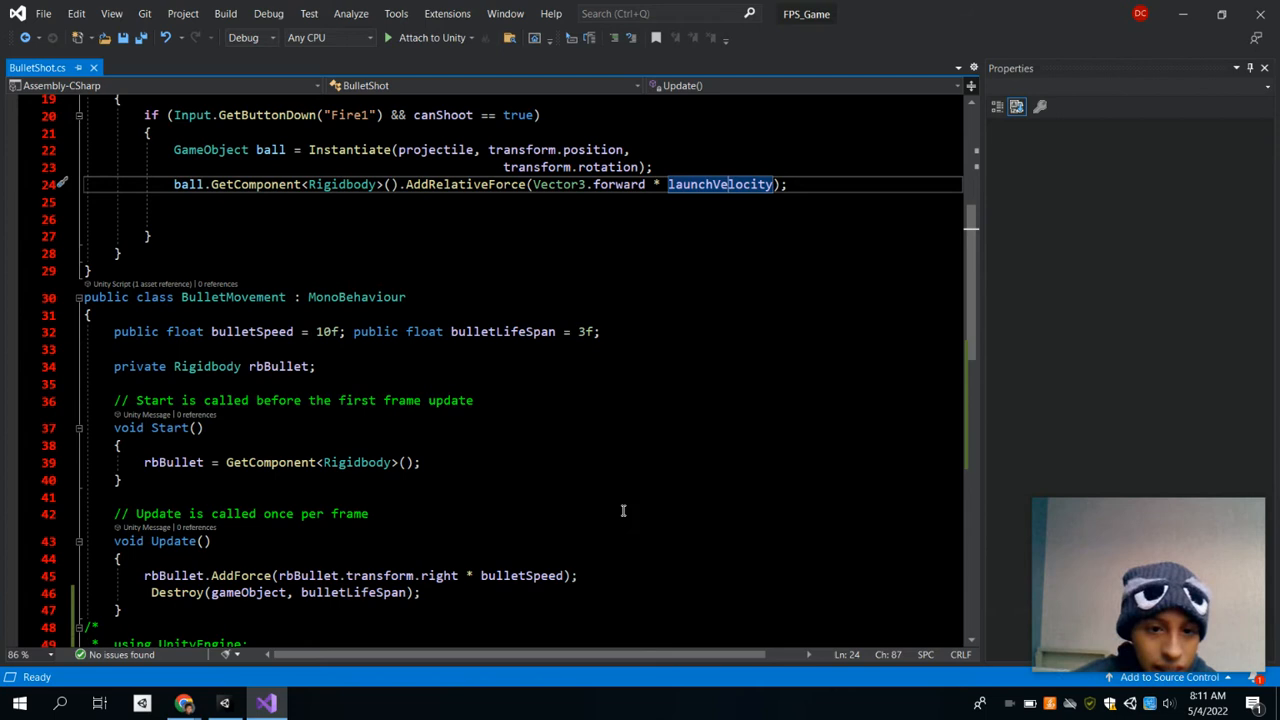
pyautogui.moveTo(516, 418)
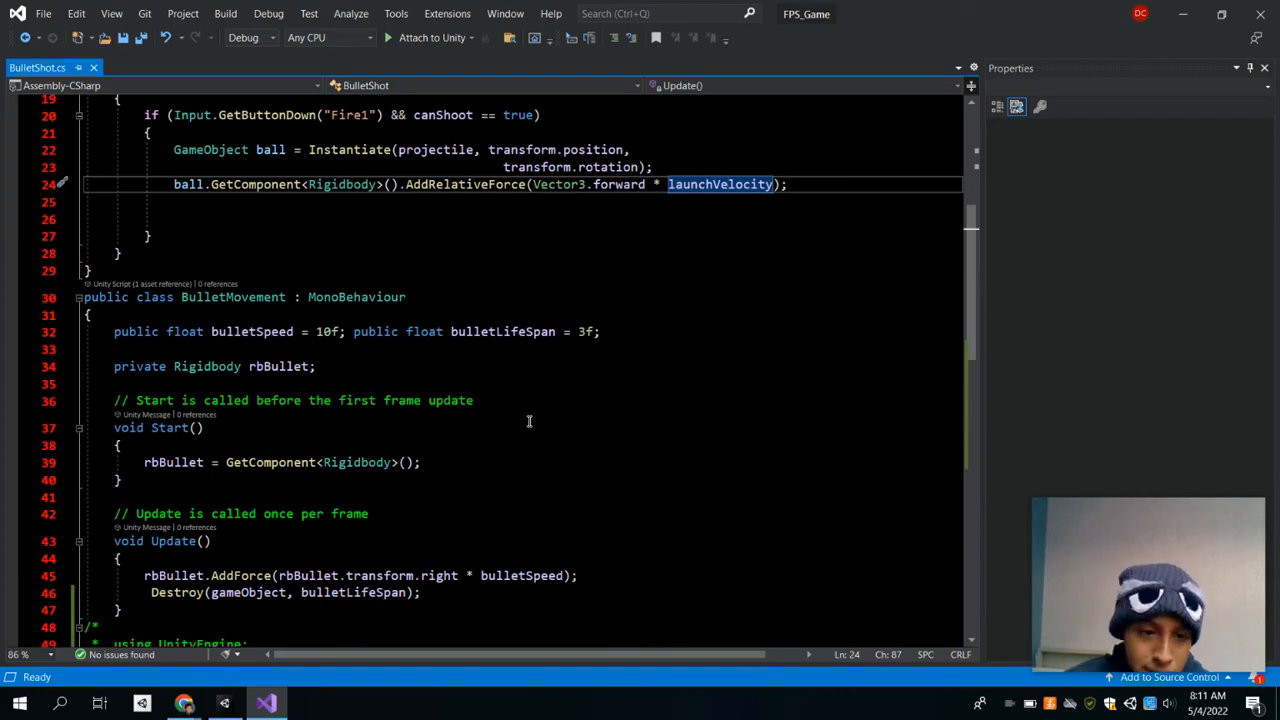
pyautogui.scroll(-3)
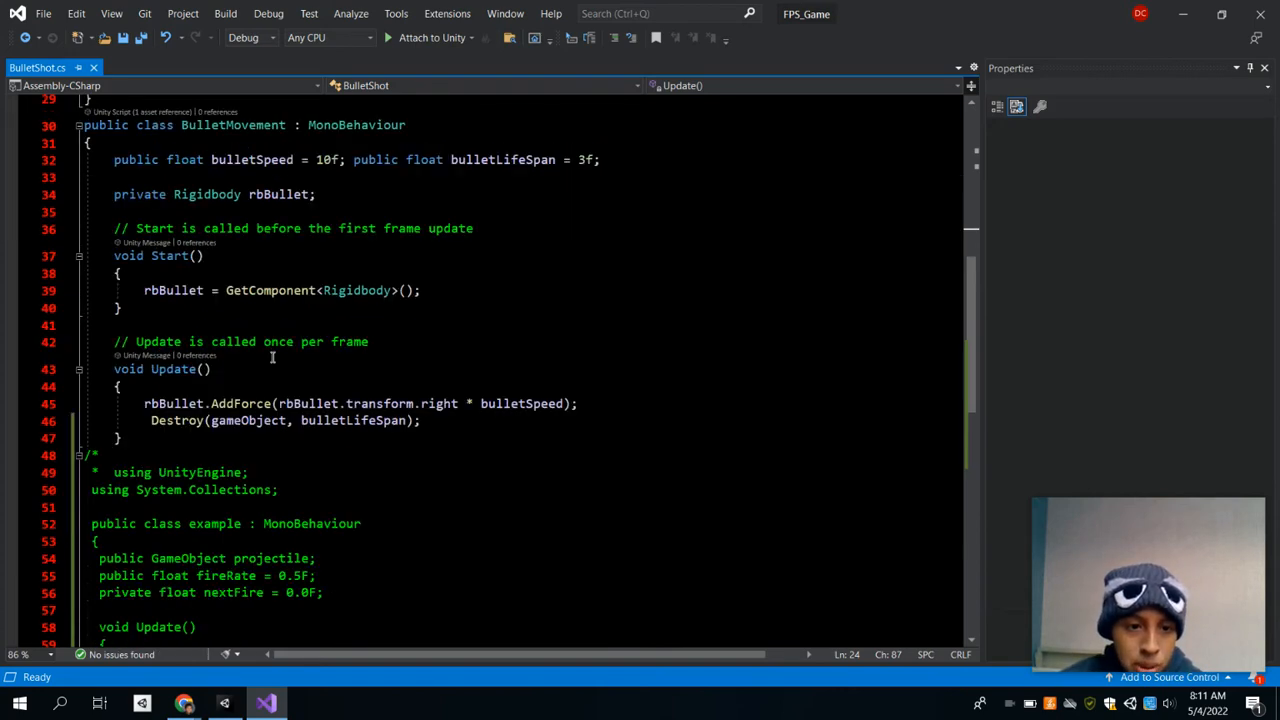
pyautogui.scroll(3)
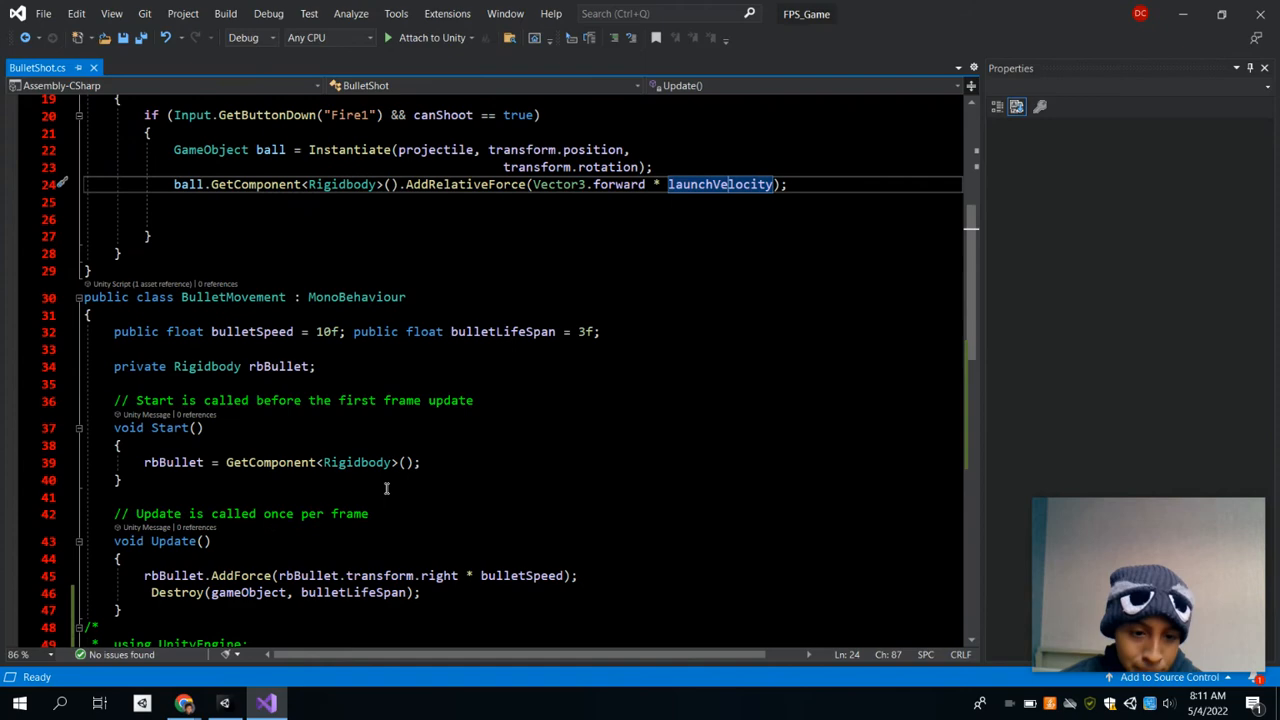
pyautogui.moveTo(418, 510)
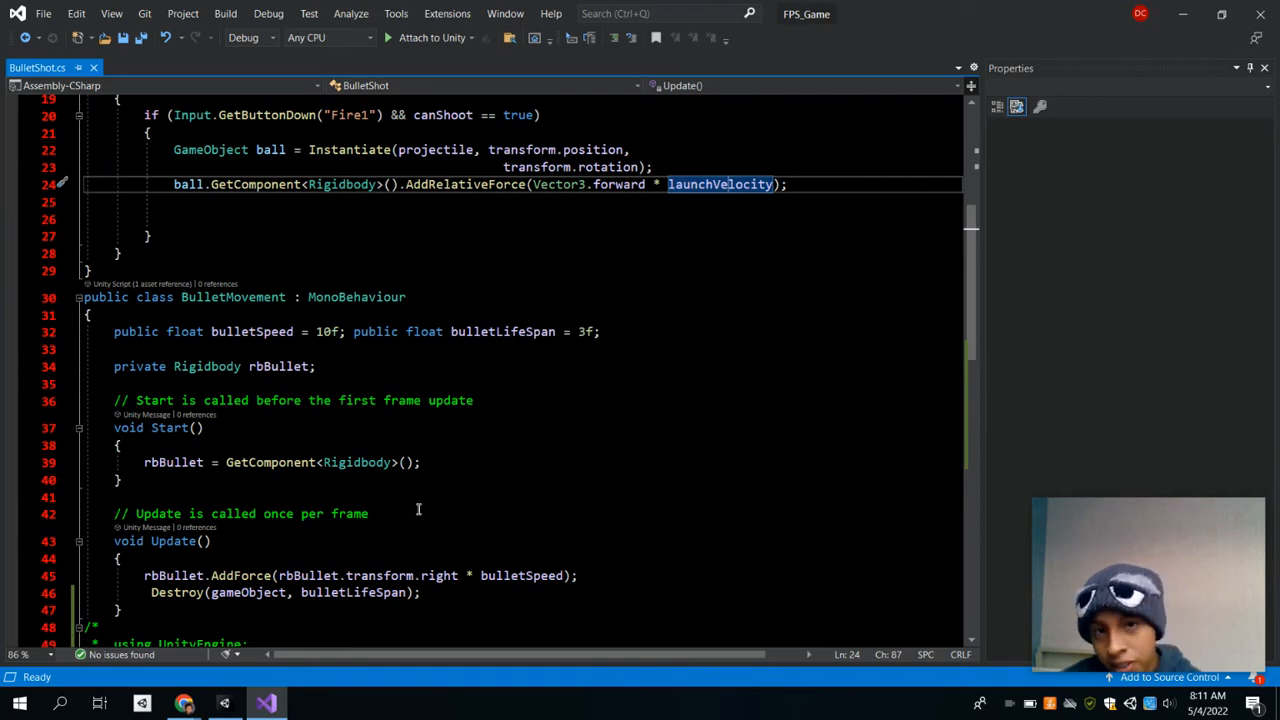
pyautogui.scroll(-3)
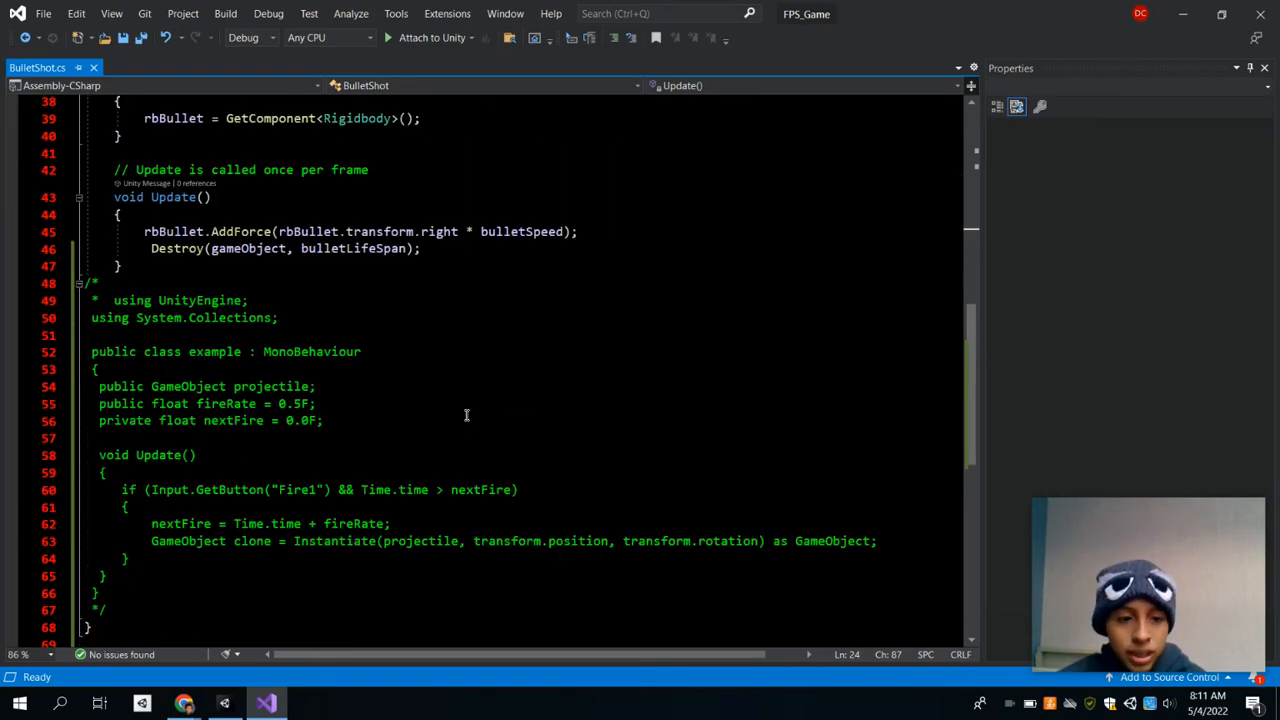
pyautogui.scroll(3)
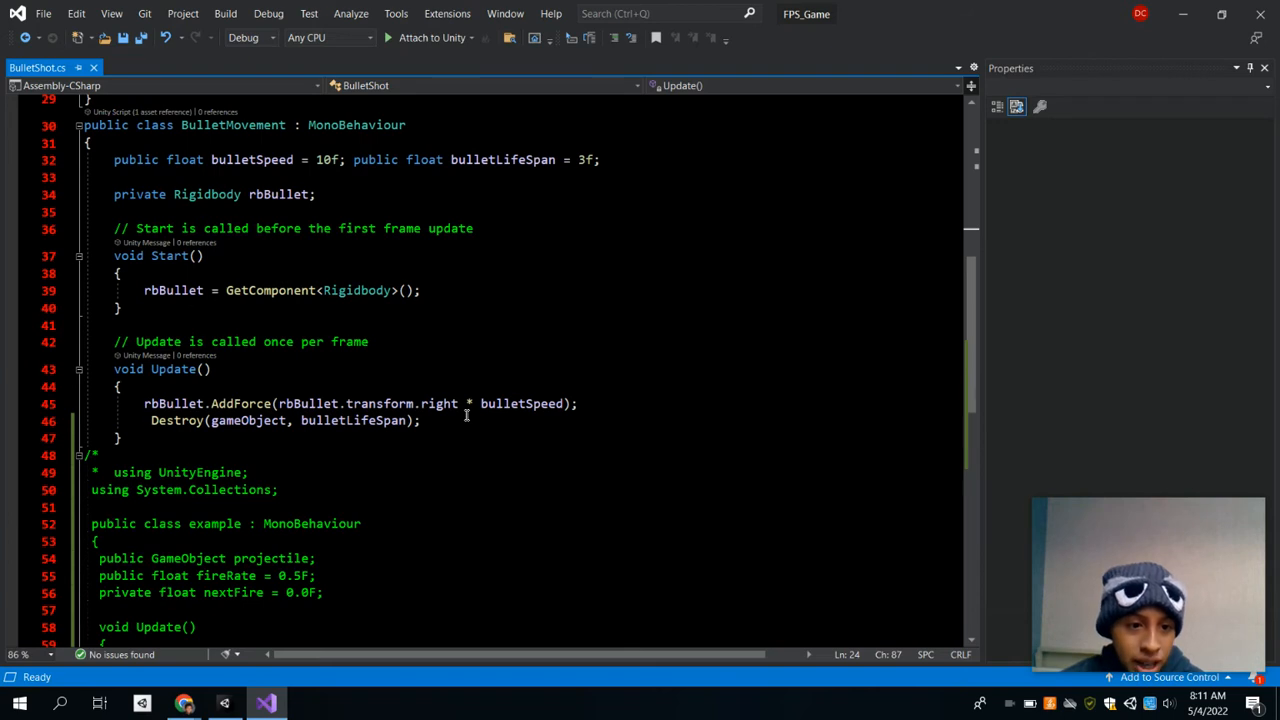
pyautogui.scroll(-3)
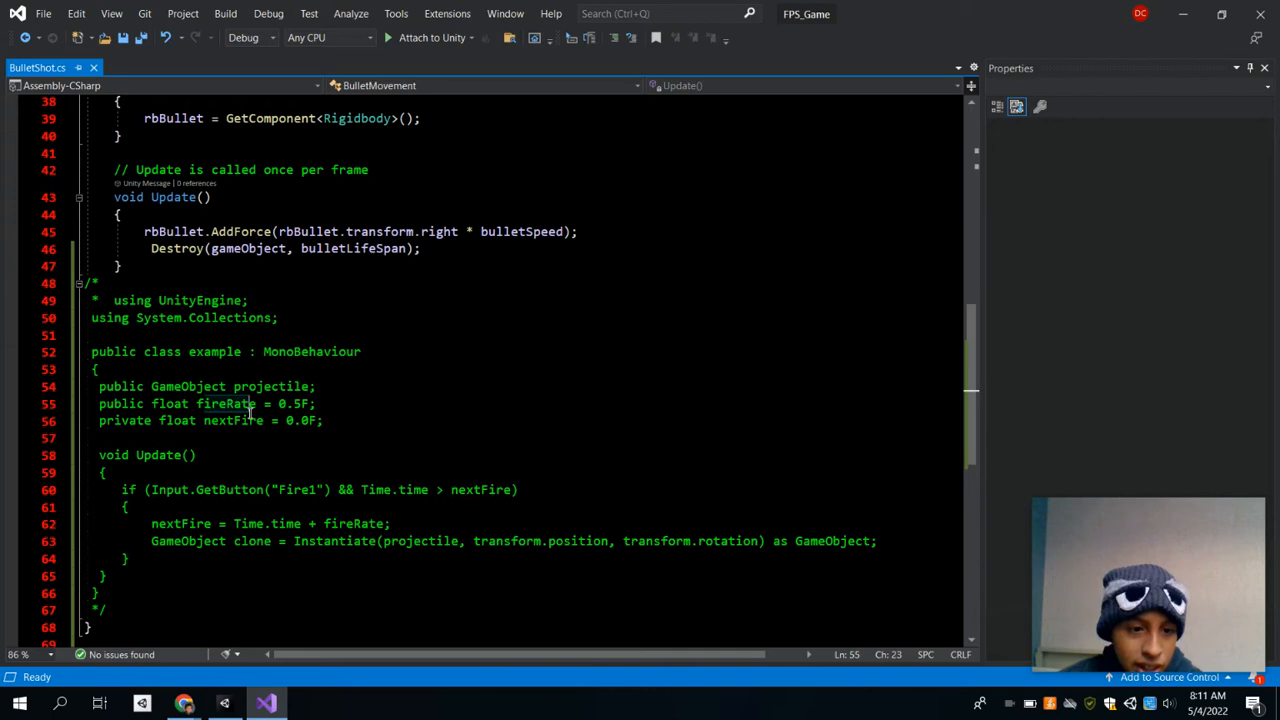
pyautogui.scroll(3)
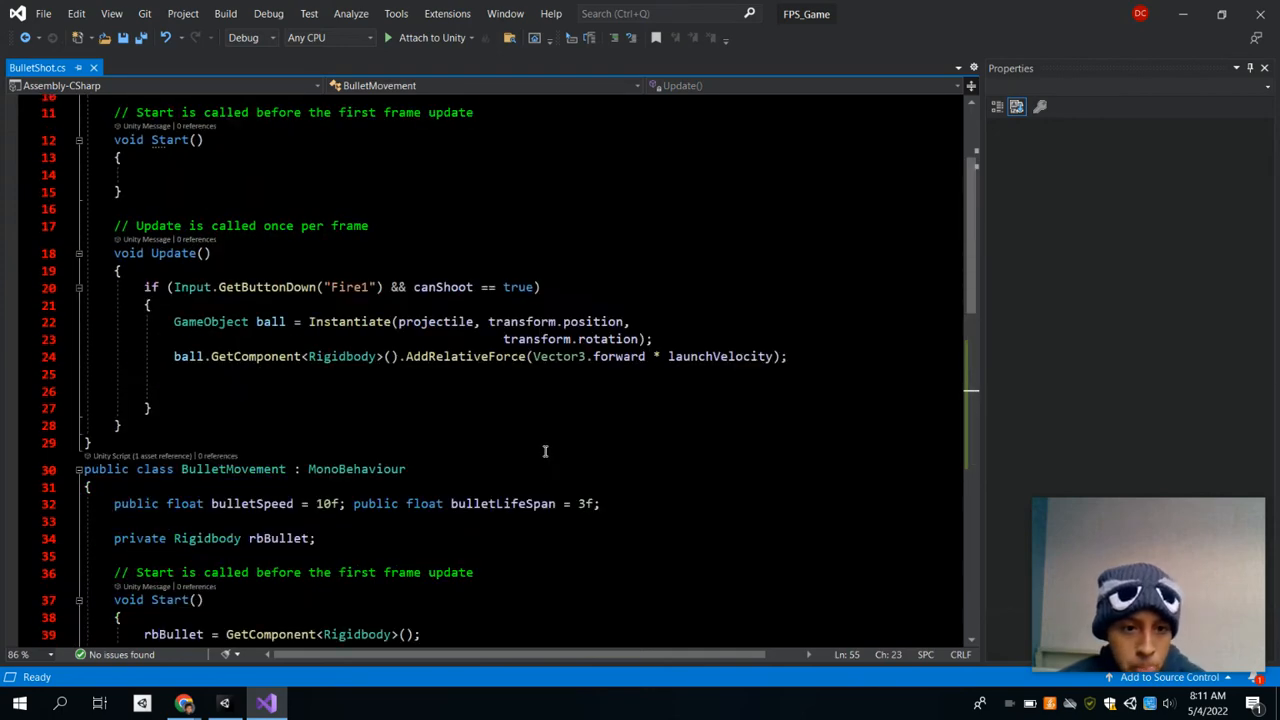
pyautogui.scroll(3)
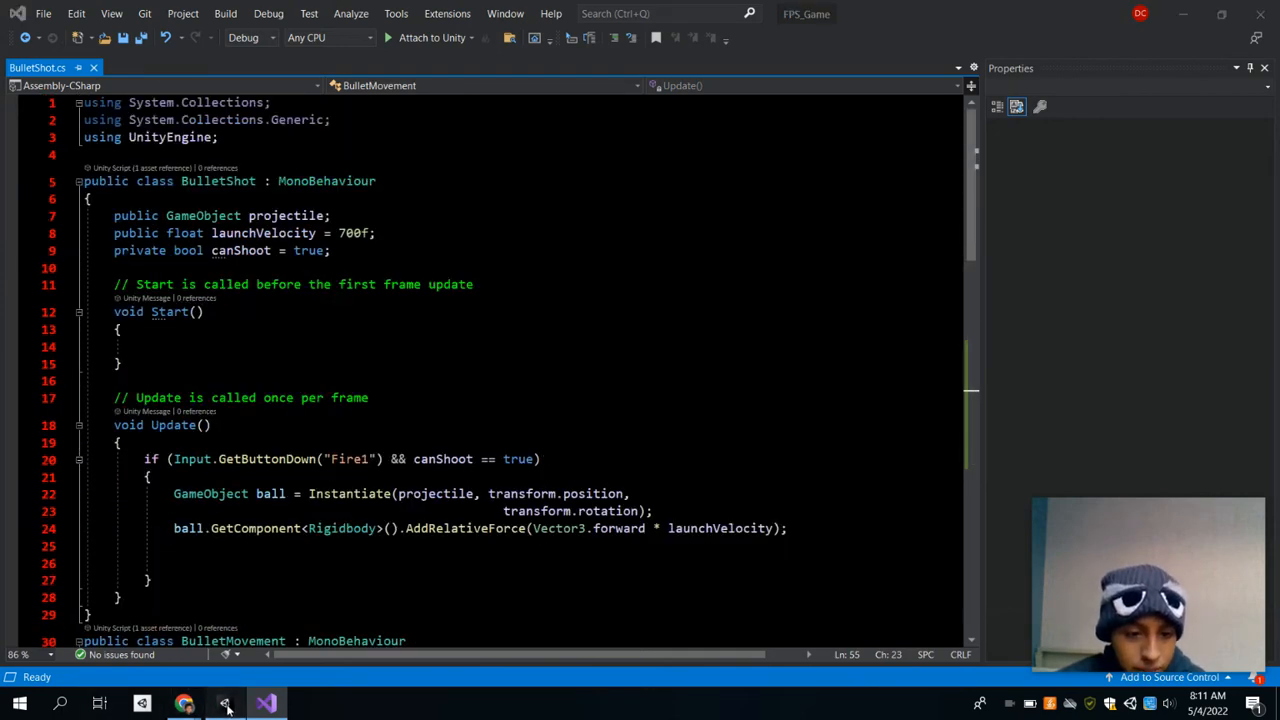
pyautogui.click(224, 704)
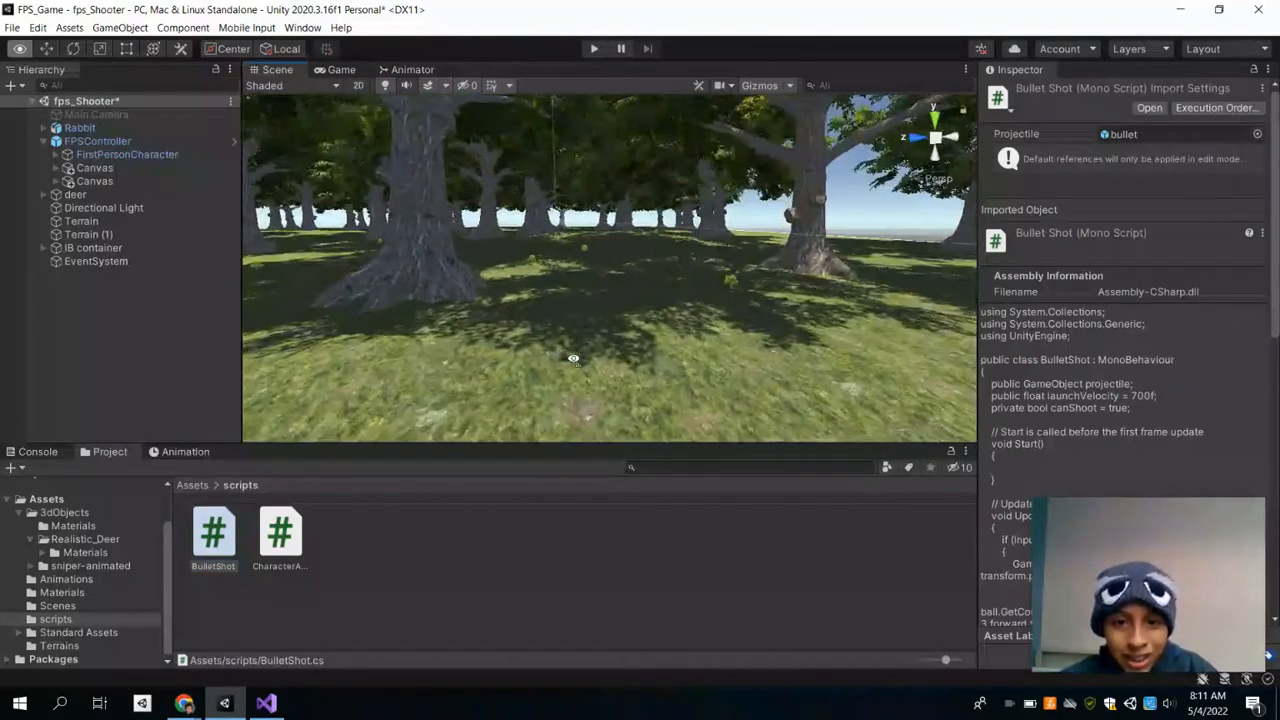
# Frame the rabbit in the Scene view and select the Rabbit and Terrain objects in turn.
pyautogui.moveTo(572, 358); pyautogui.dragTo(750, 312)
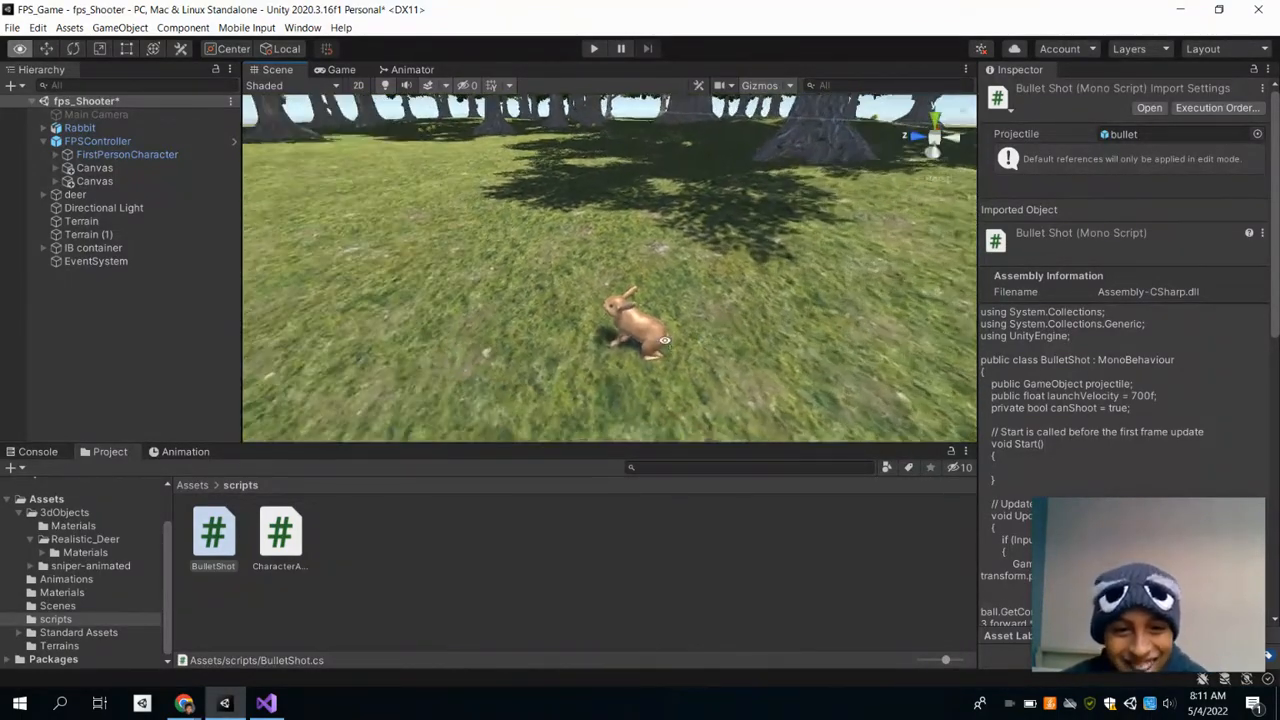
pyautogui.click(80, 128)
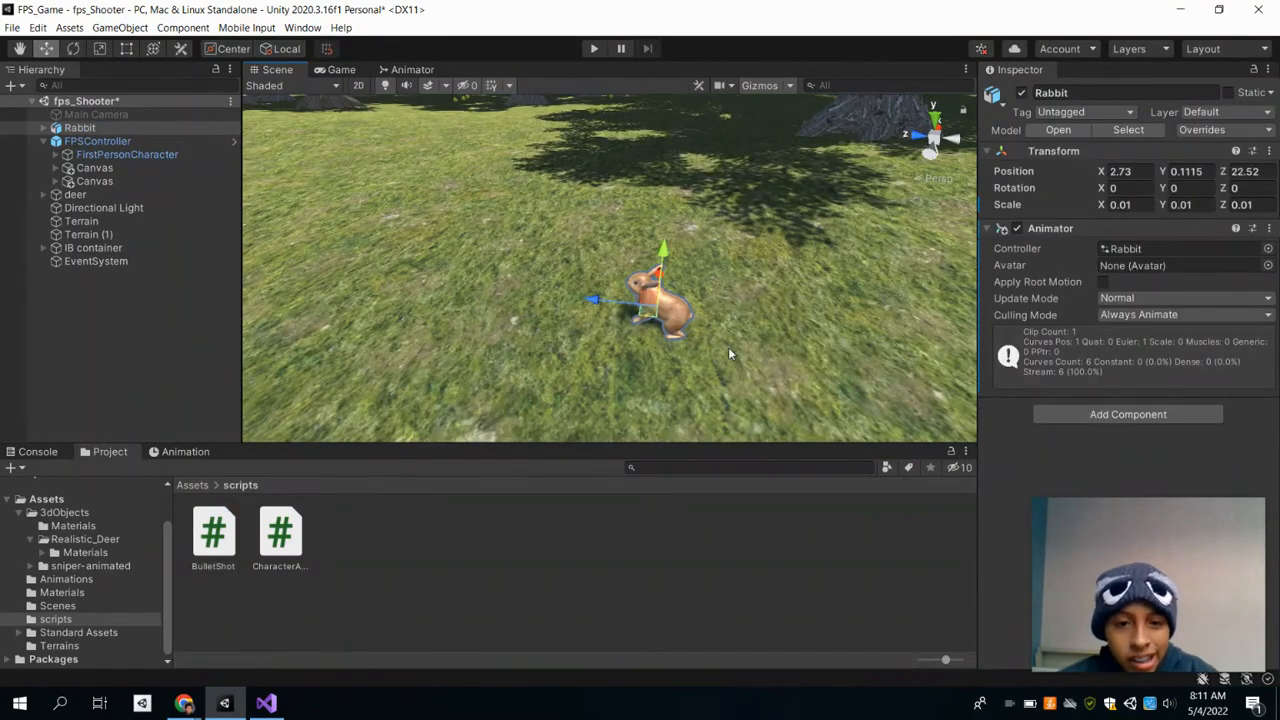
pyautogui.click(80, 220)
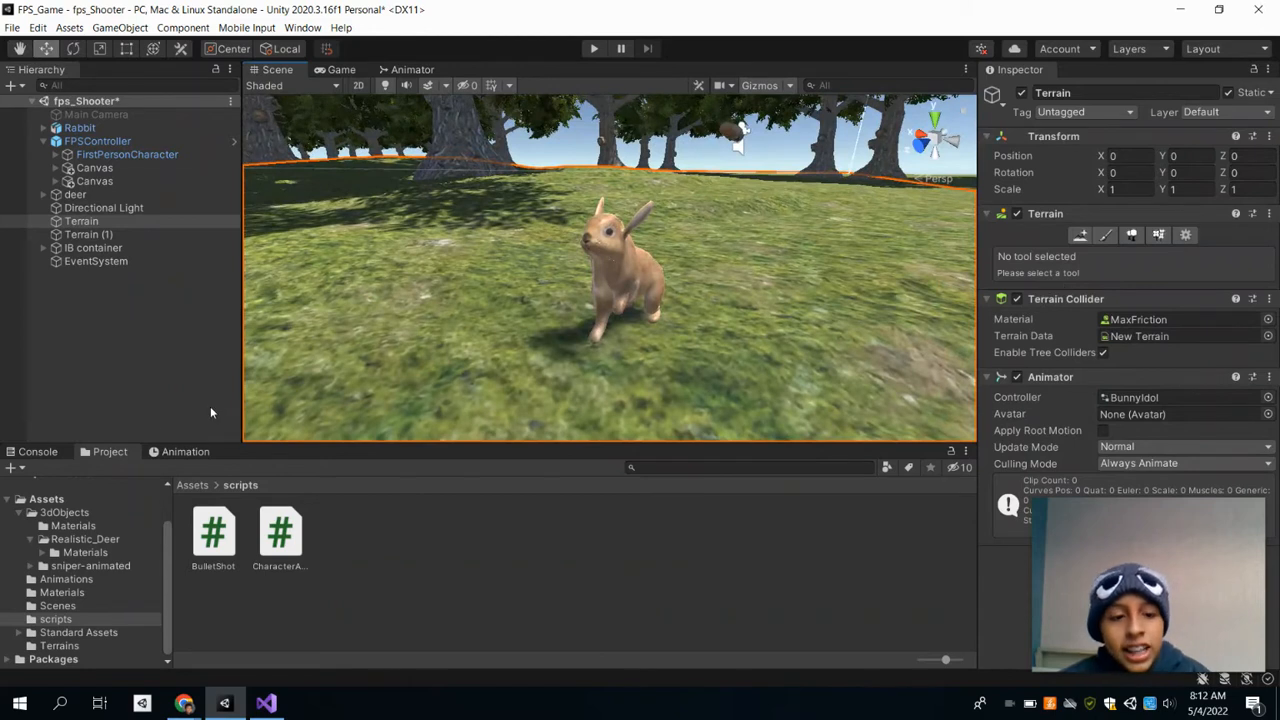
# Browse the Animations and 3dObjects folders and inspect the rabbit's Take 001 clip.
pyautogui.click(66, 578)
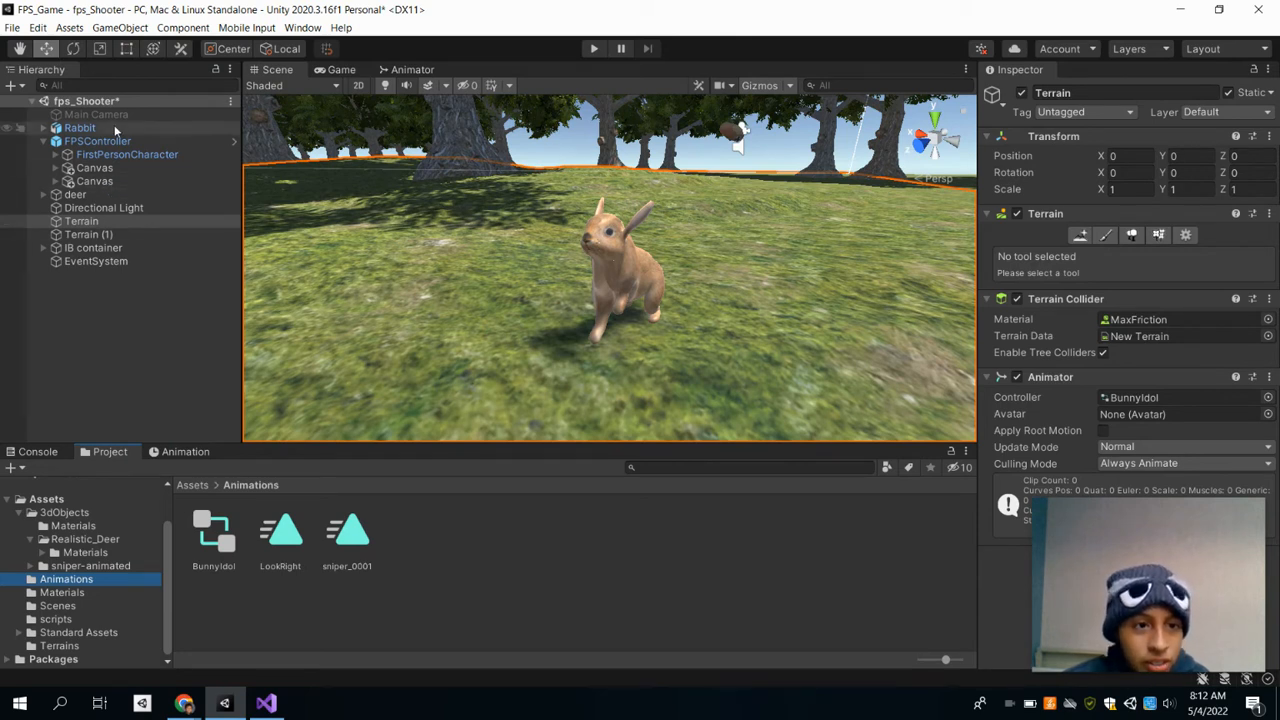
pyautogui.click(80, 128)
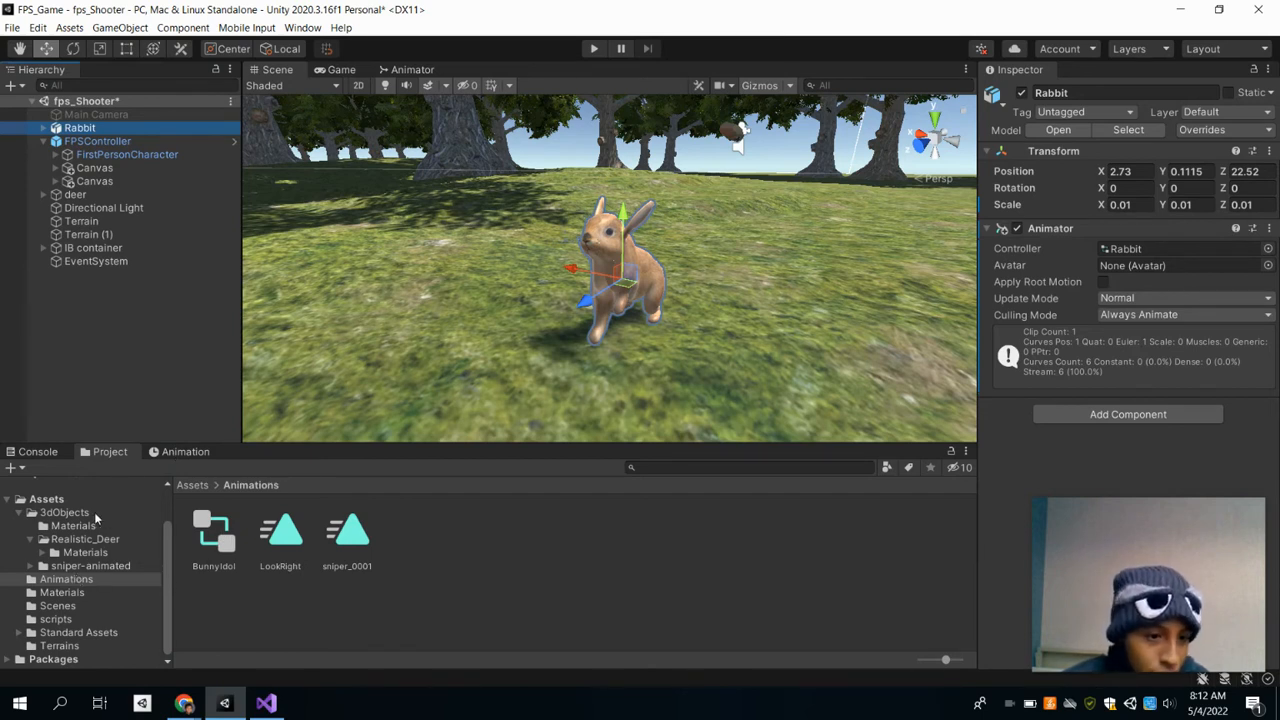
pyautogui.click(64, 512)
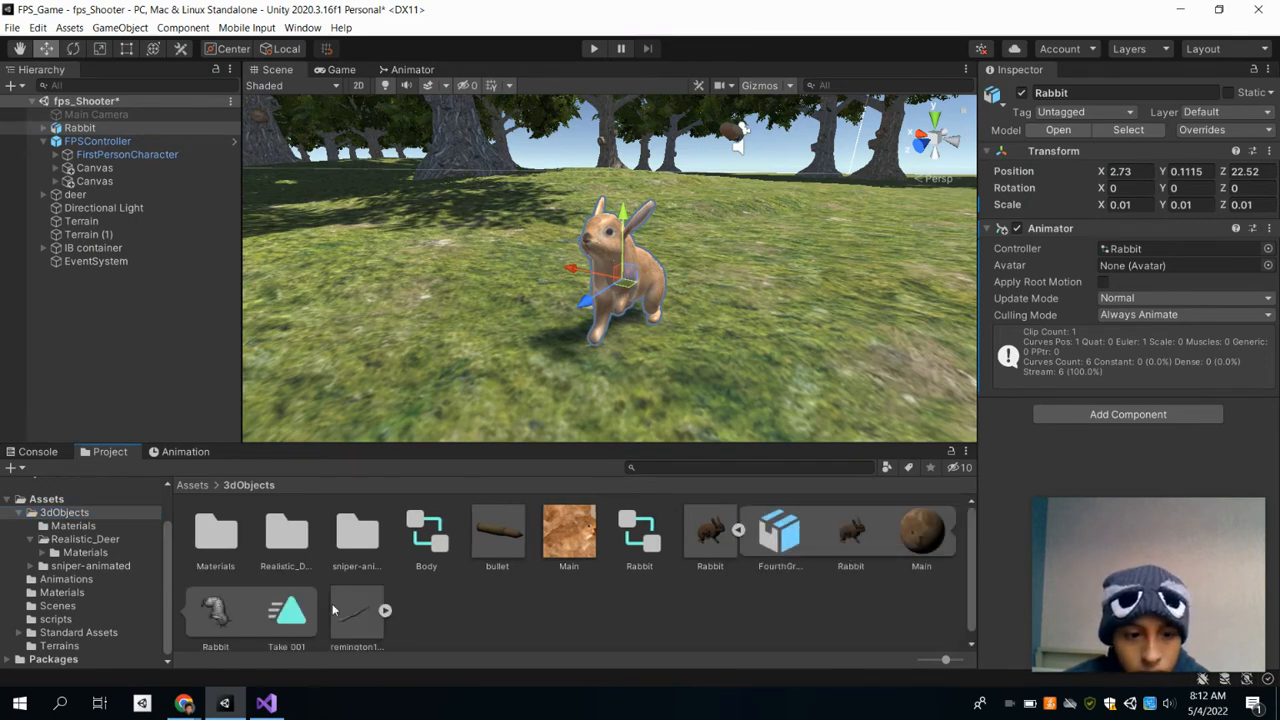
pyautogui.click(288, 610)
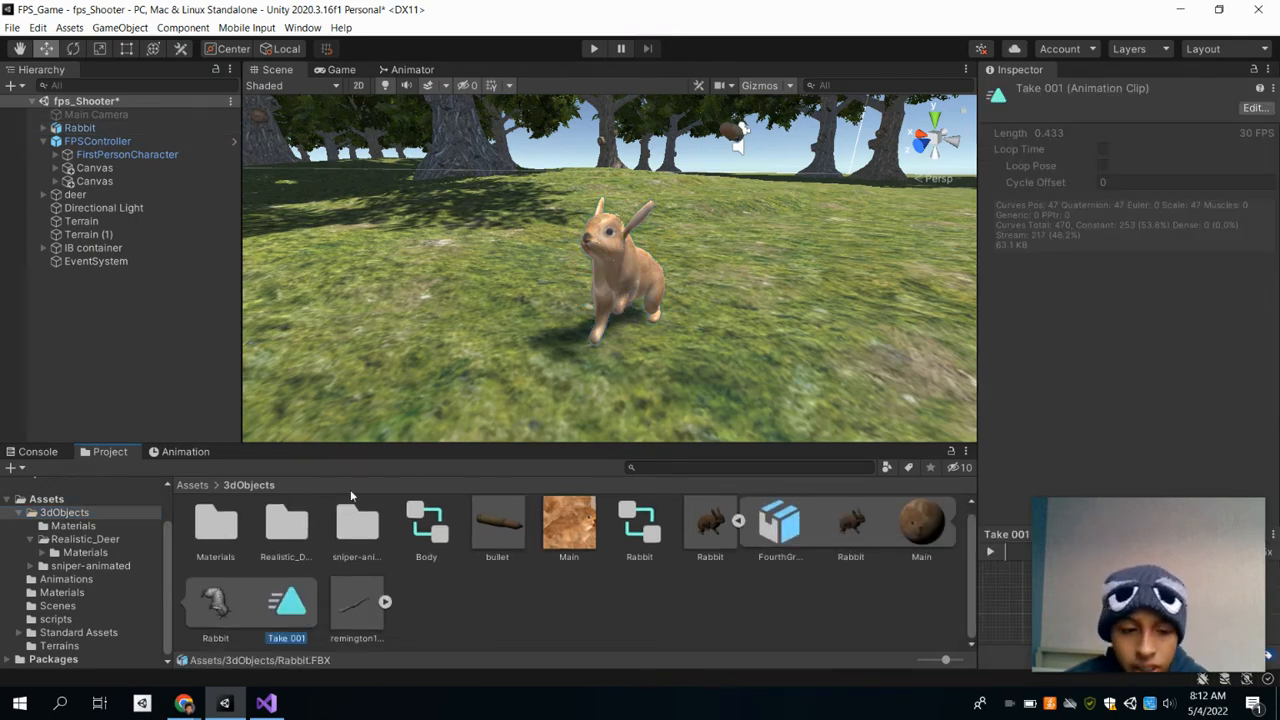
# Preview the rabbit's LookRight clip in the Animation timeline and return to the Project assets.
pyautogui.click(184, 452)
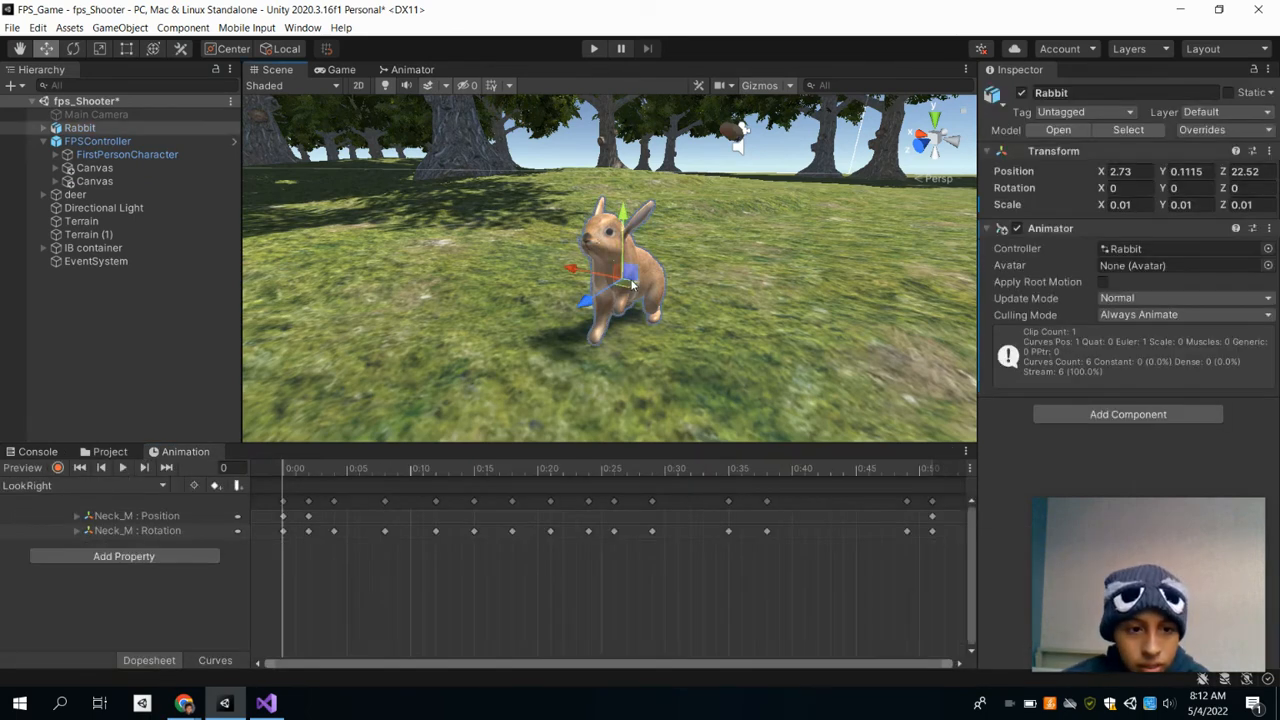
pyautogui.click(122, 468)
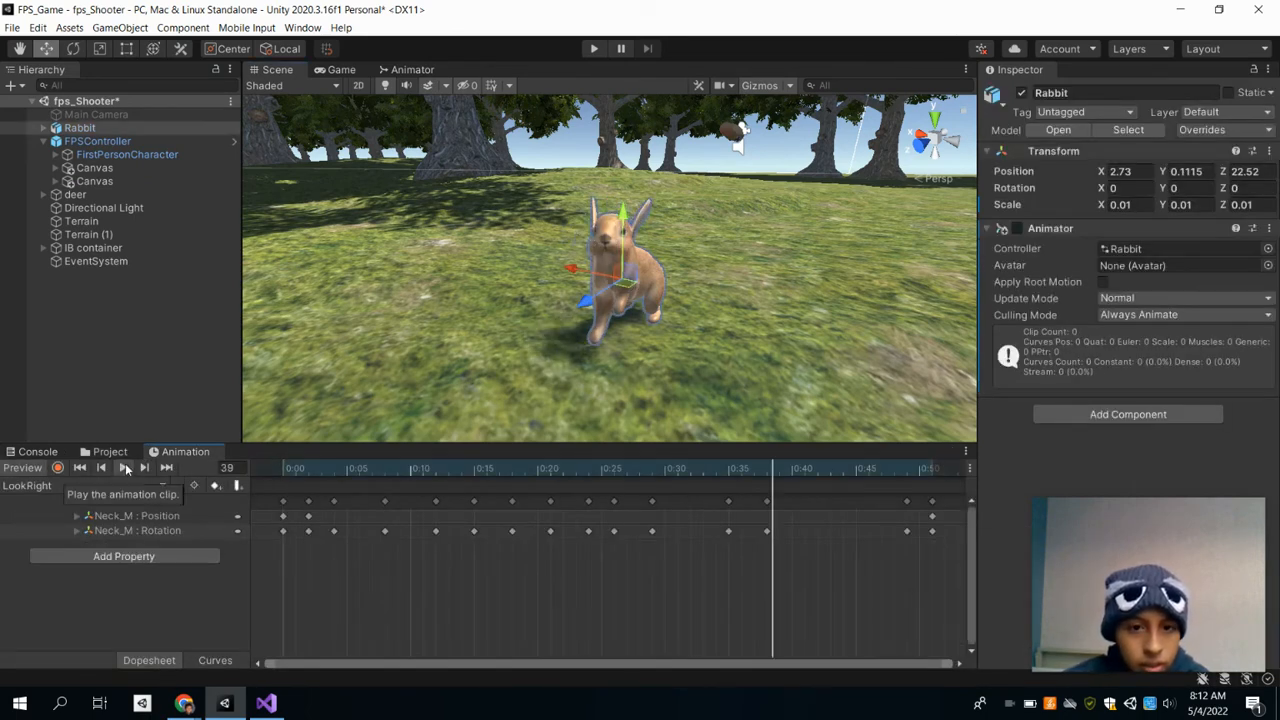
pyautogui.click(122, 468)
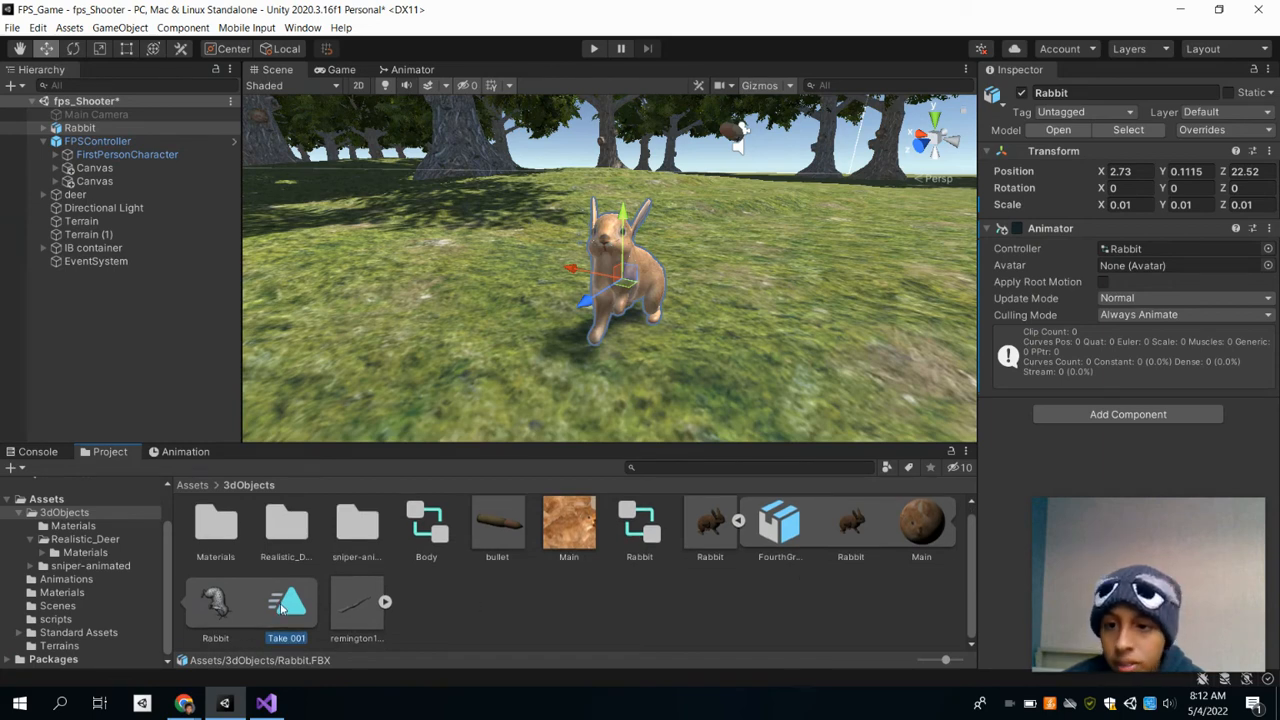
# Inspect the Take 001 clip, view the Animator's Base Layer states, and return to the Scene view.
pyautogui.click(286, 600)
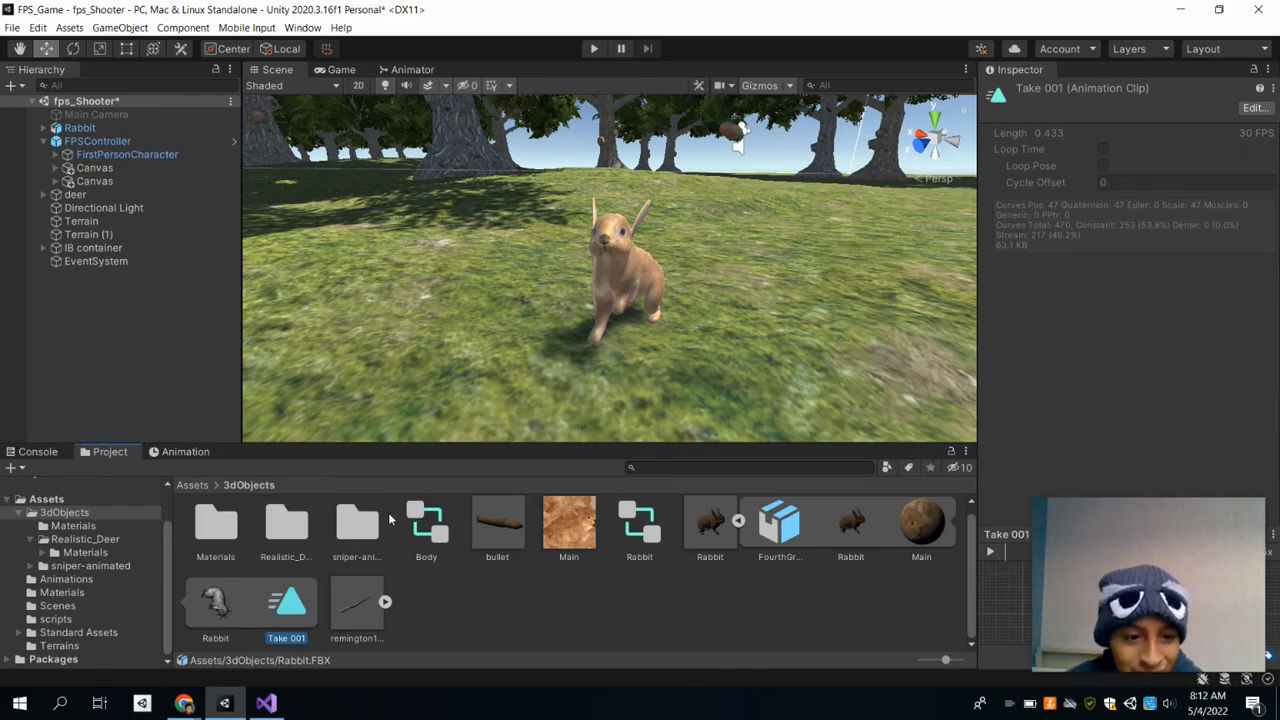
pyautogui.moveTo(750, 330)
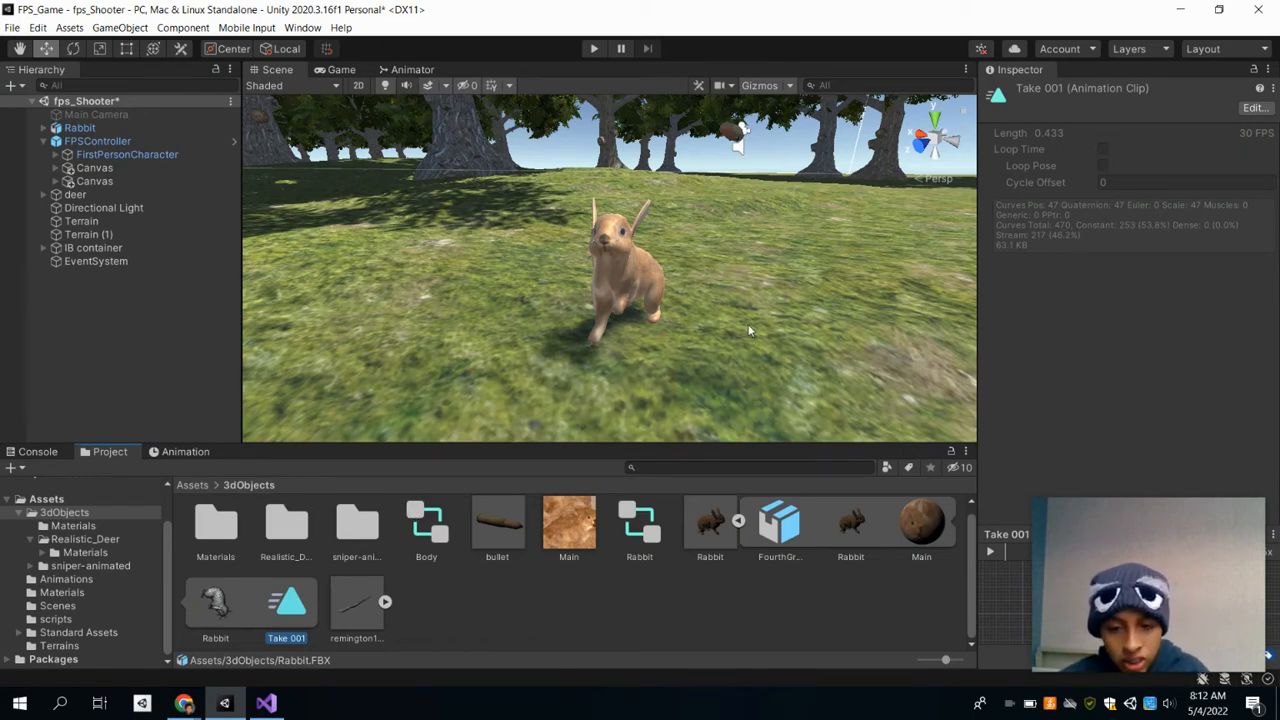
pyautogui.moveTo(748, 224)
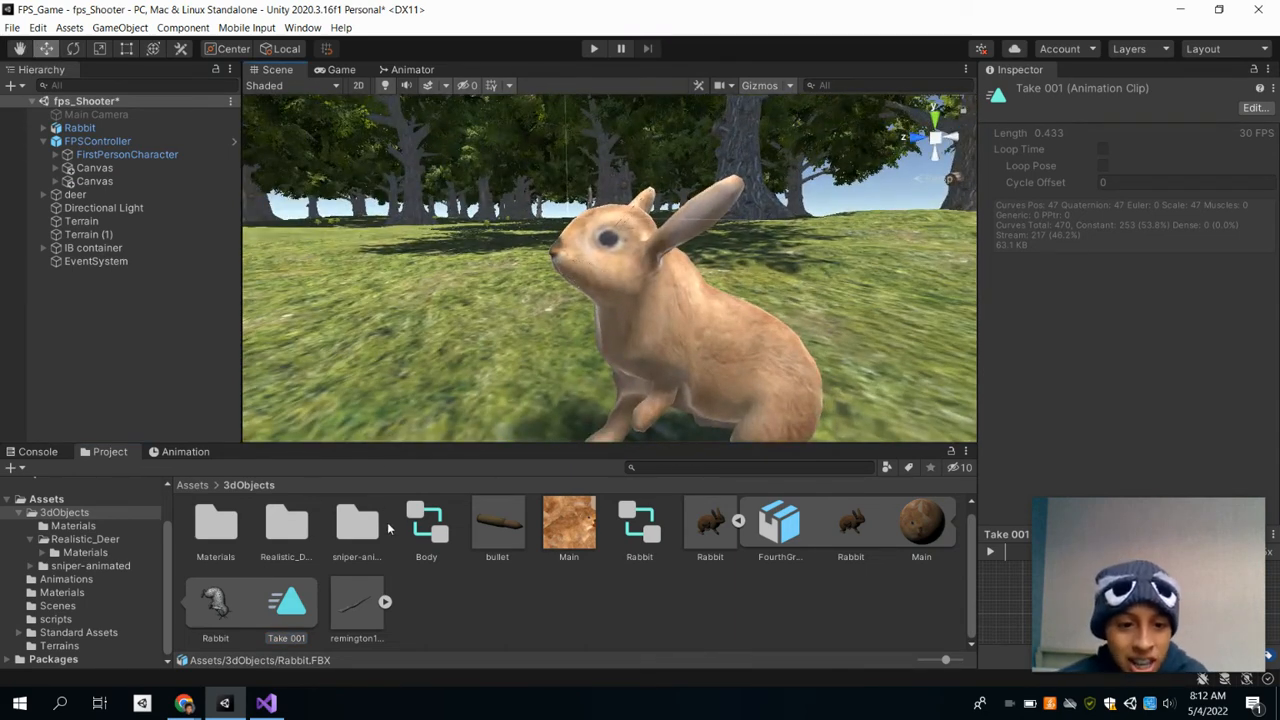
pyautogui.click(412, 68)
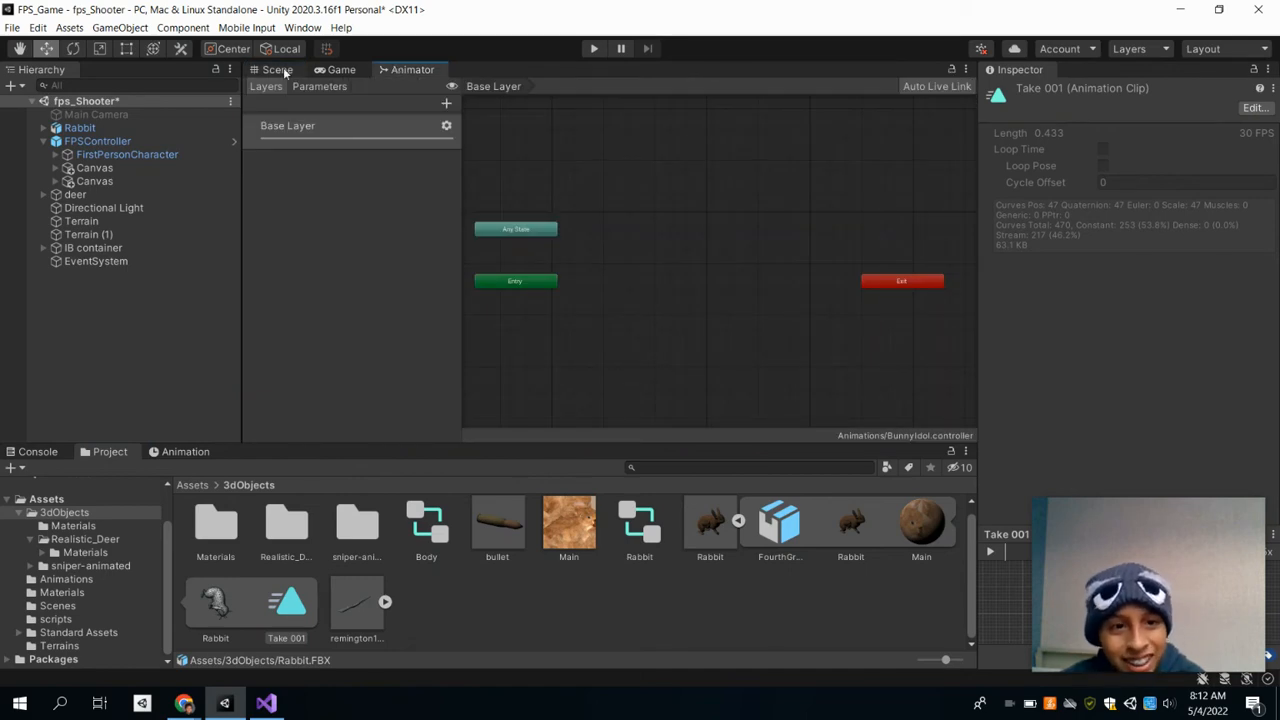
pyautogui.click(276, 68)
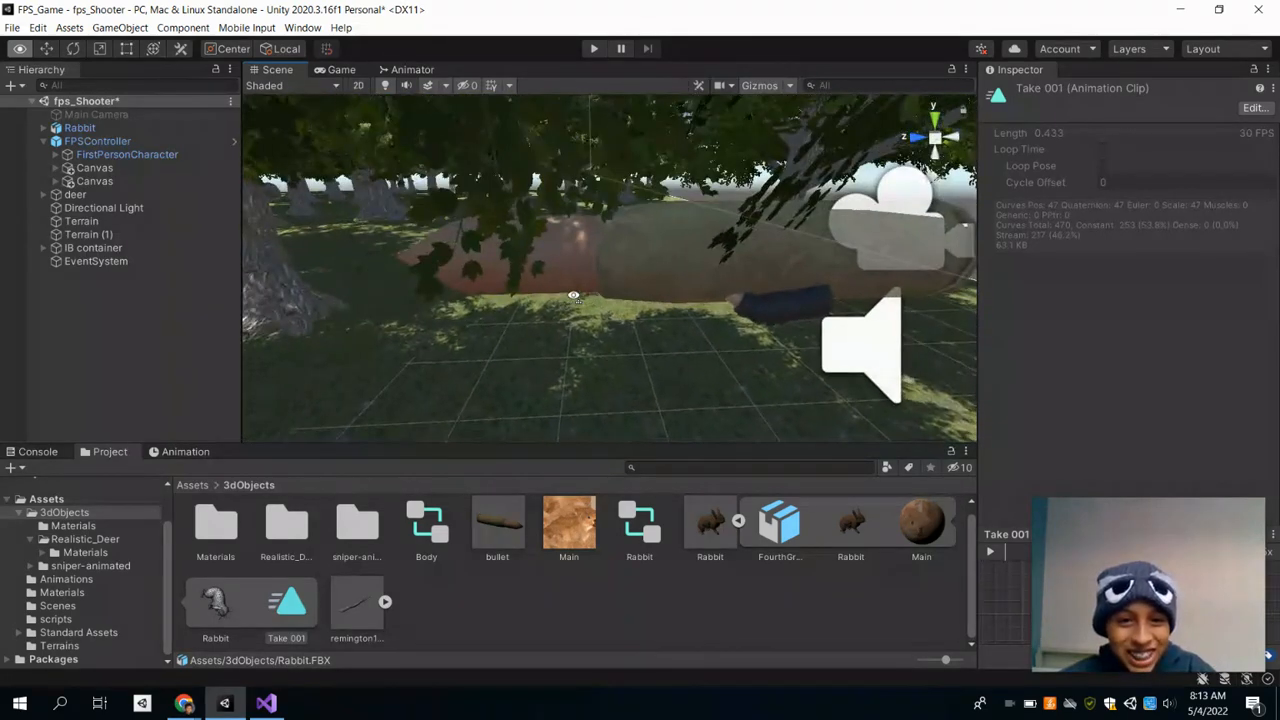
# Select FPSController to show its character controller and walk speed settings in the Inspector.
pyautogui.click(98, 140)
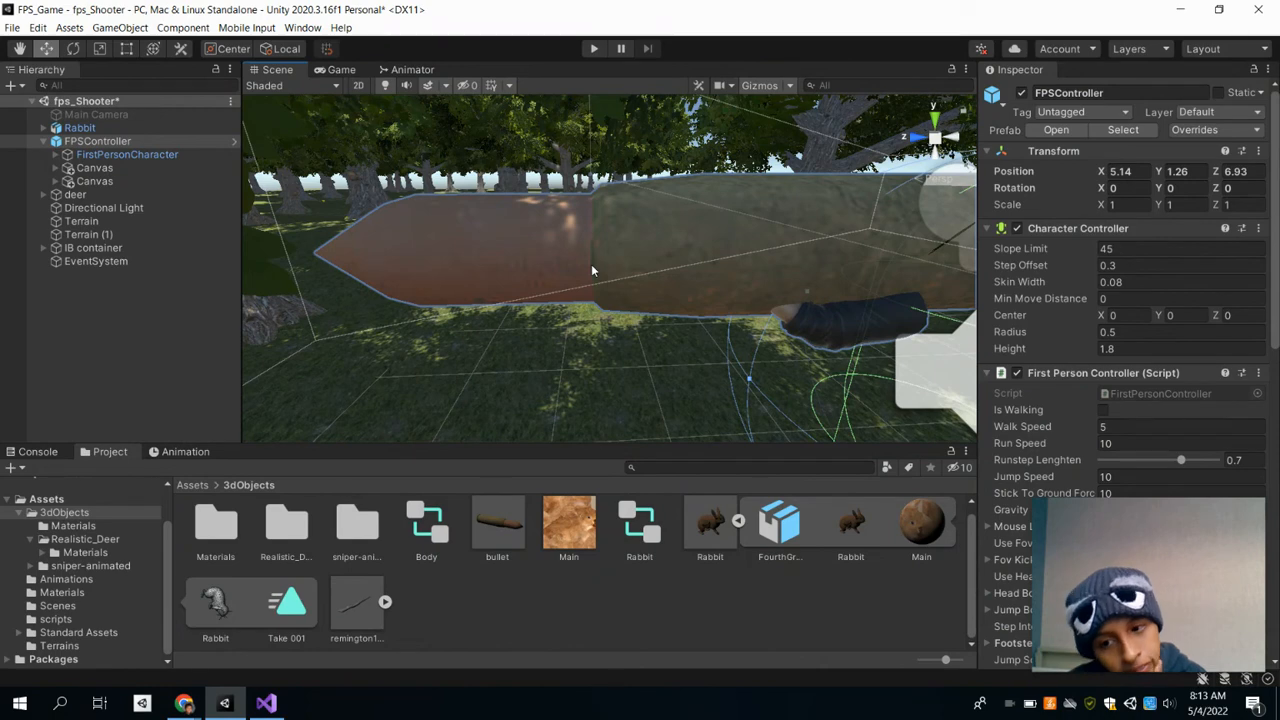
pyautogui.moveTo(580, 348)
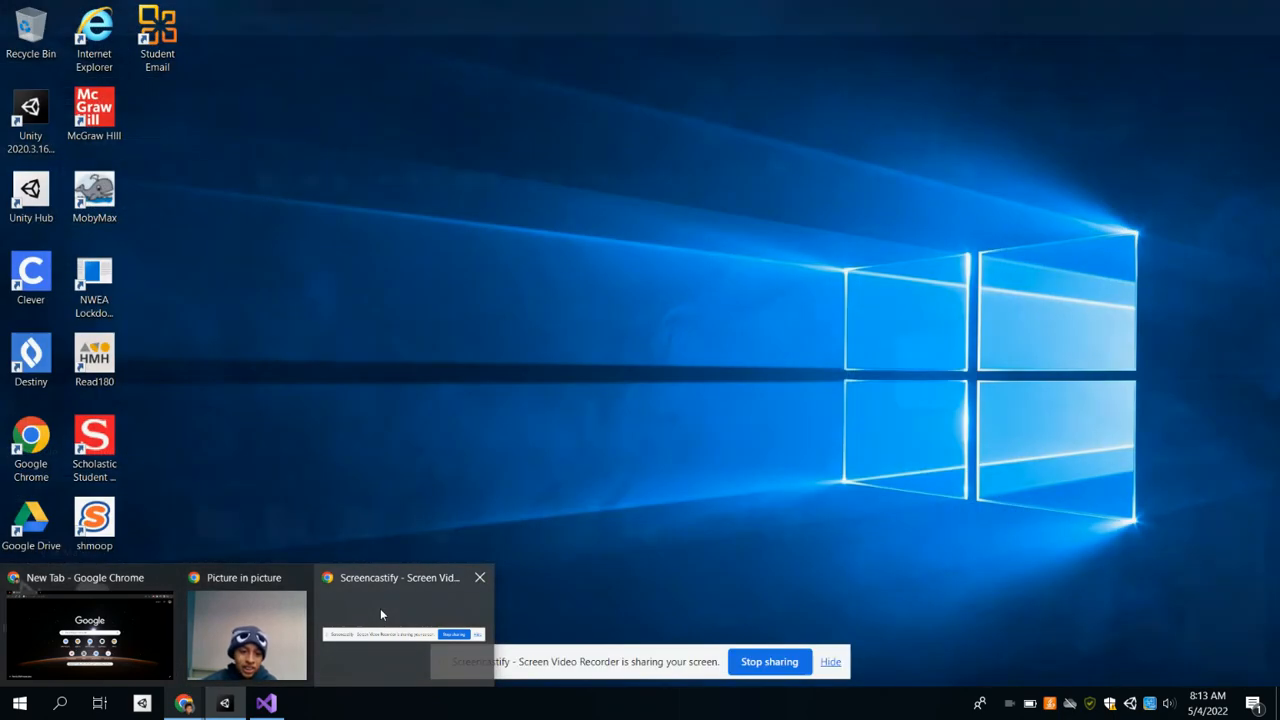
pyautogui.click(264, 704)
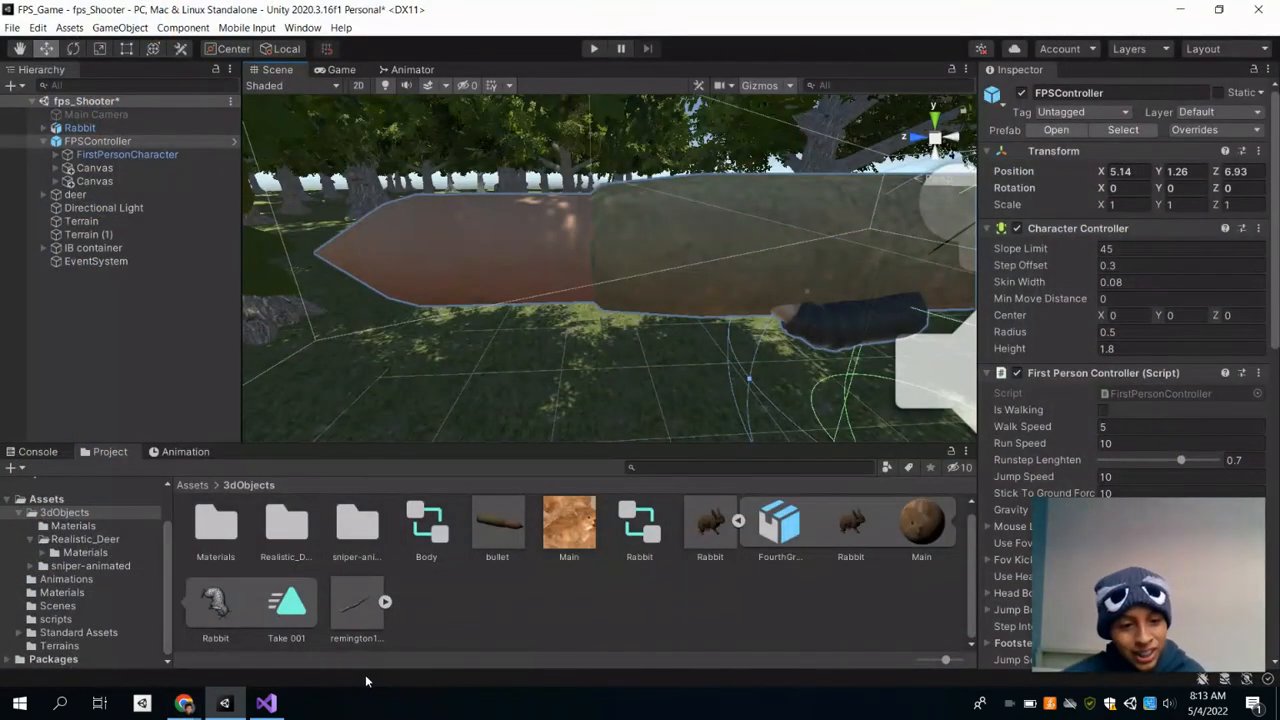